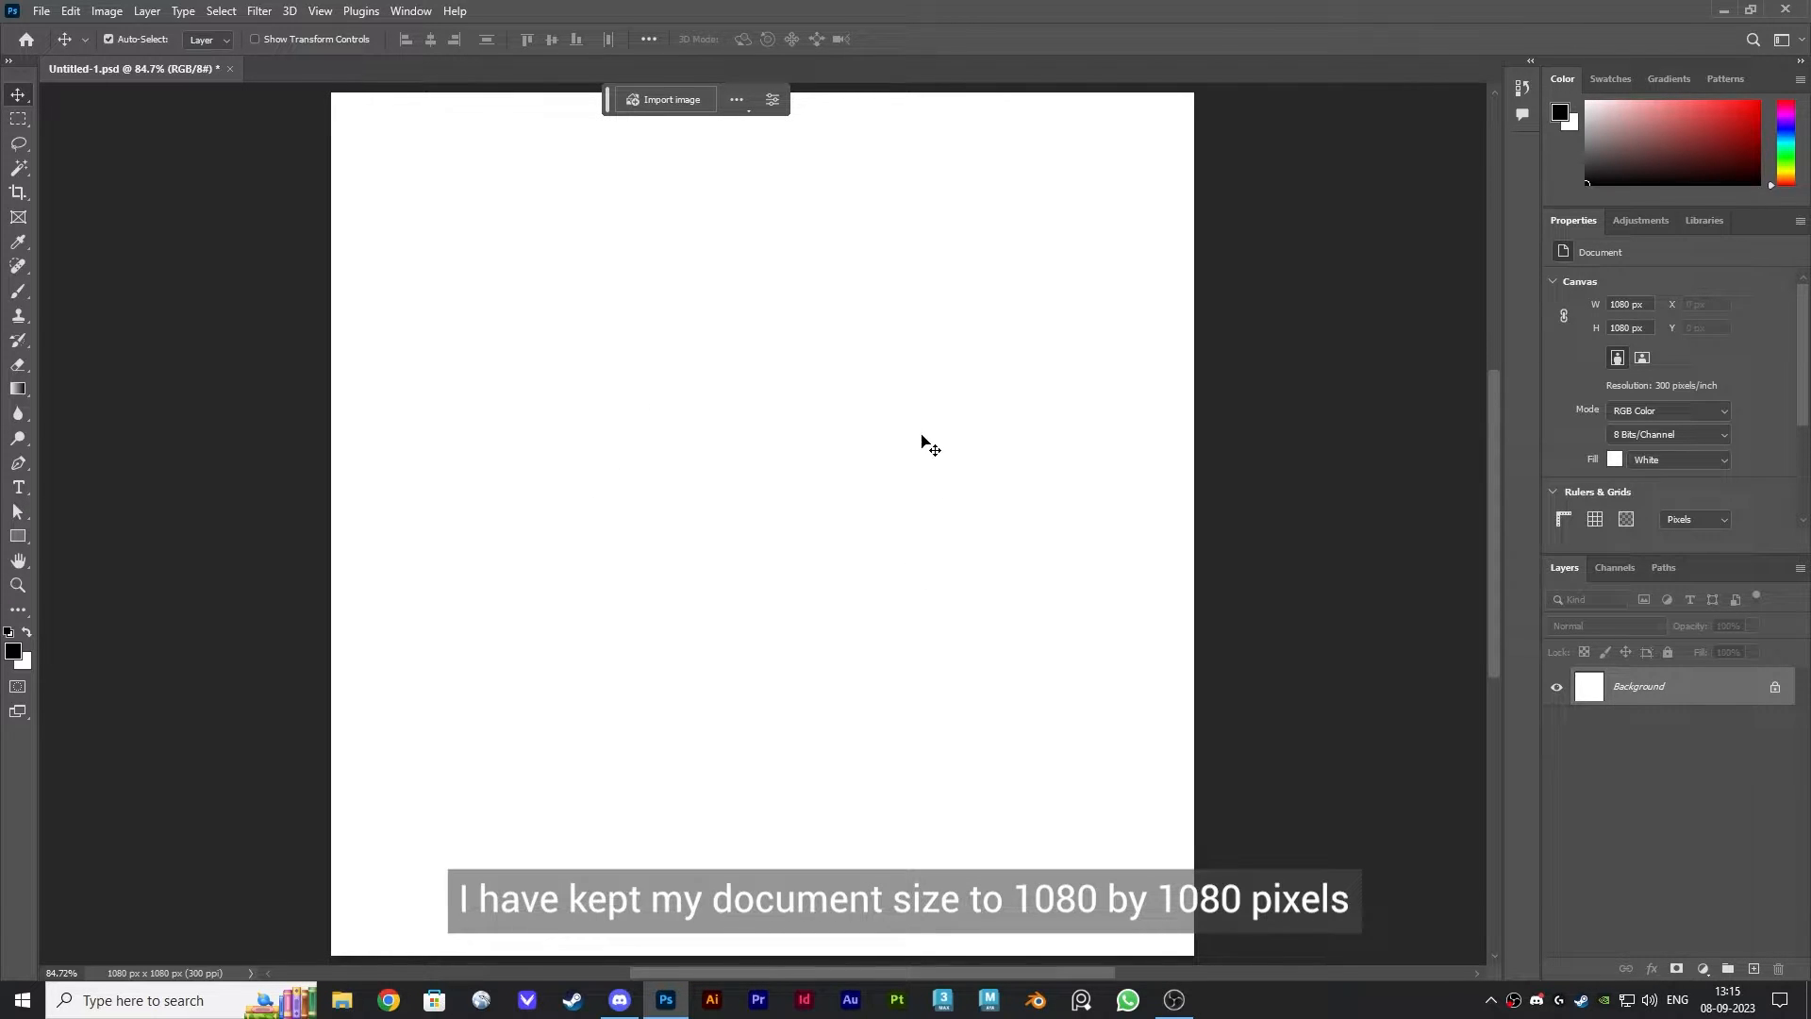
pyautogui.moveTo(762, 525)
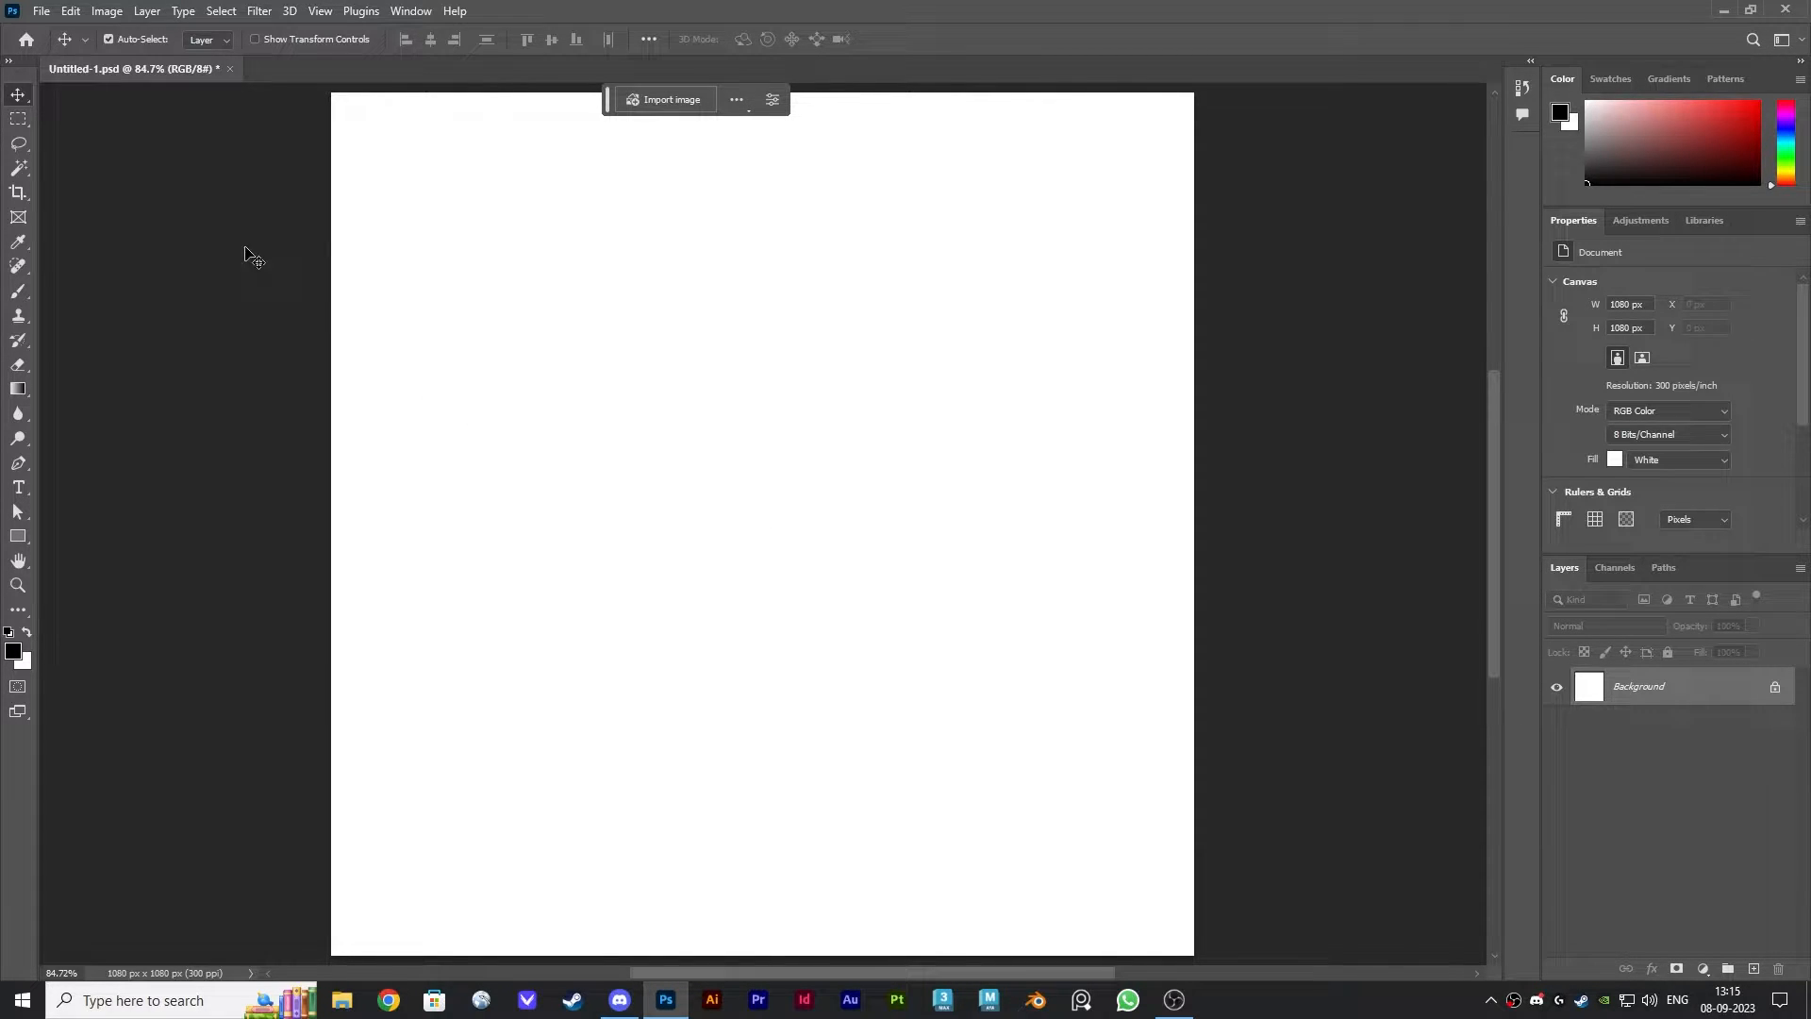
# Place text_around_image.jpg as an embedded photo layer above the white background.
pyautogui.click(49, 10)
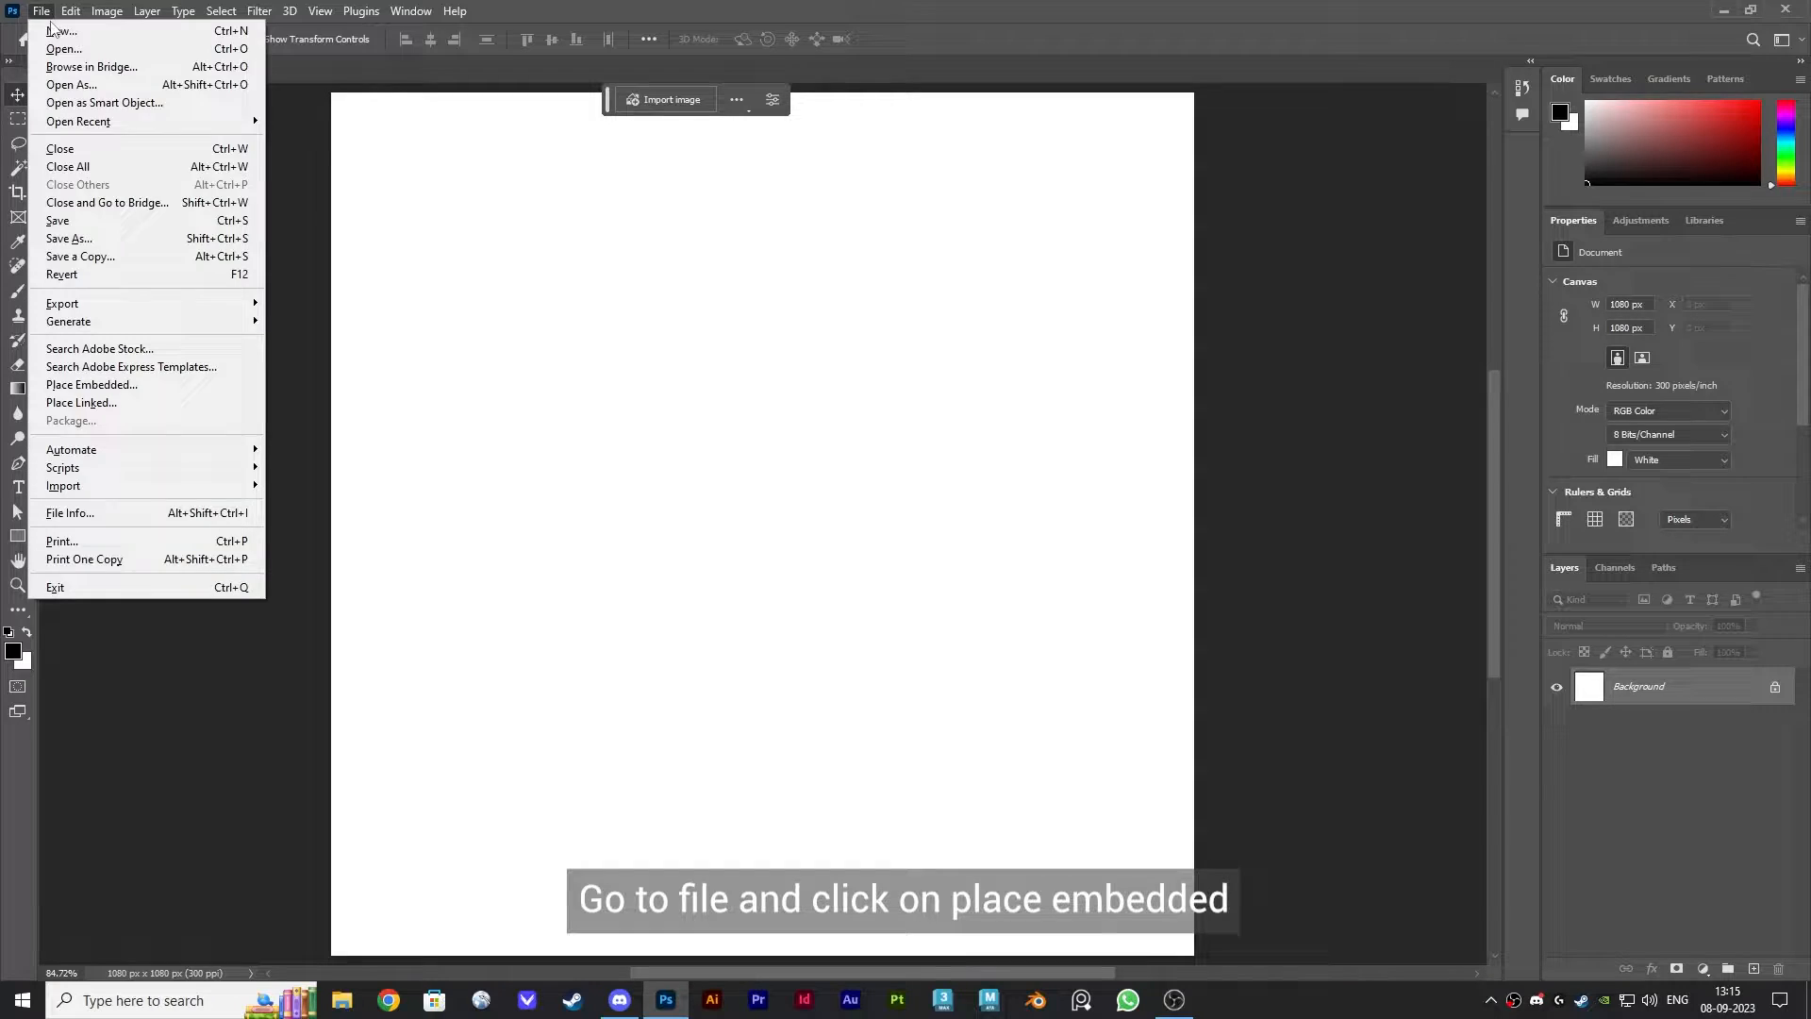
pyautogui.moveTo(90, 385)
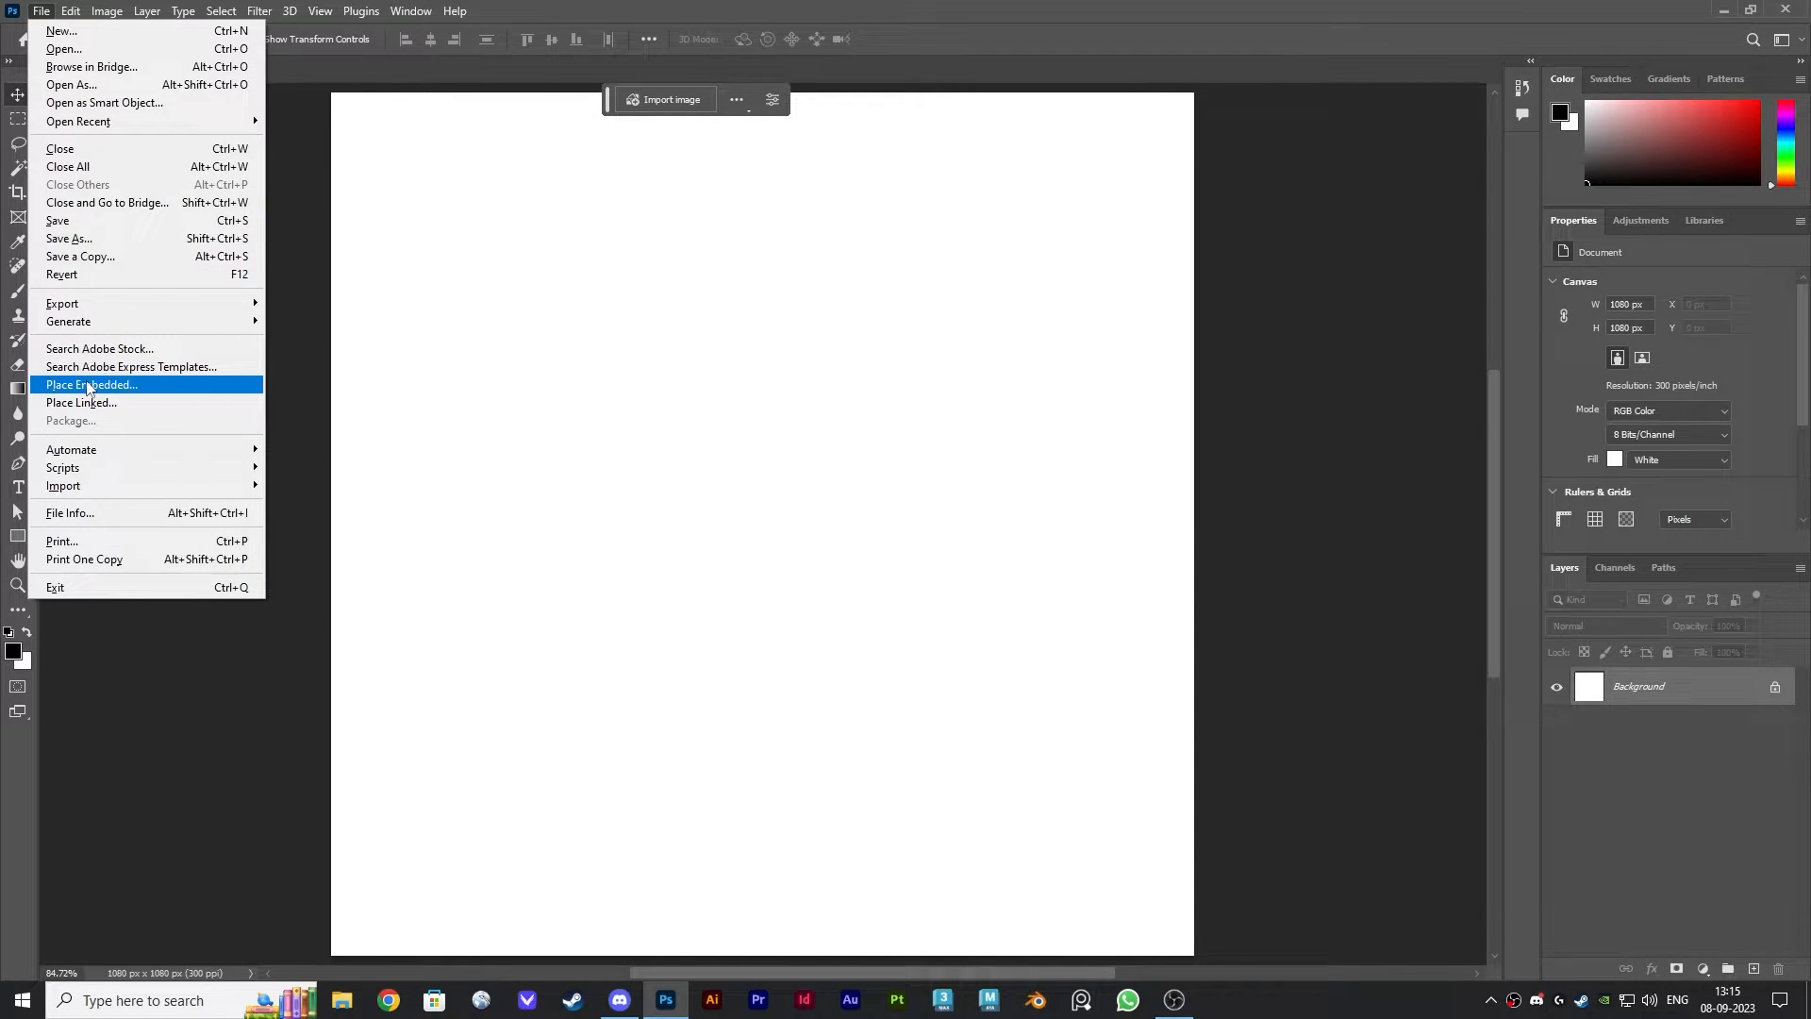
pyautogui.click(91, 384)
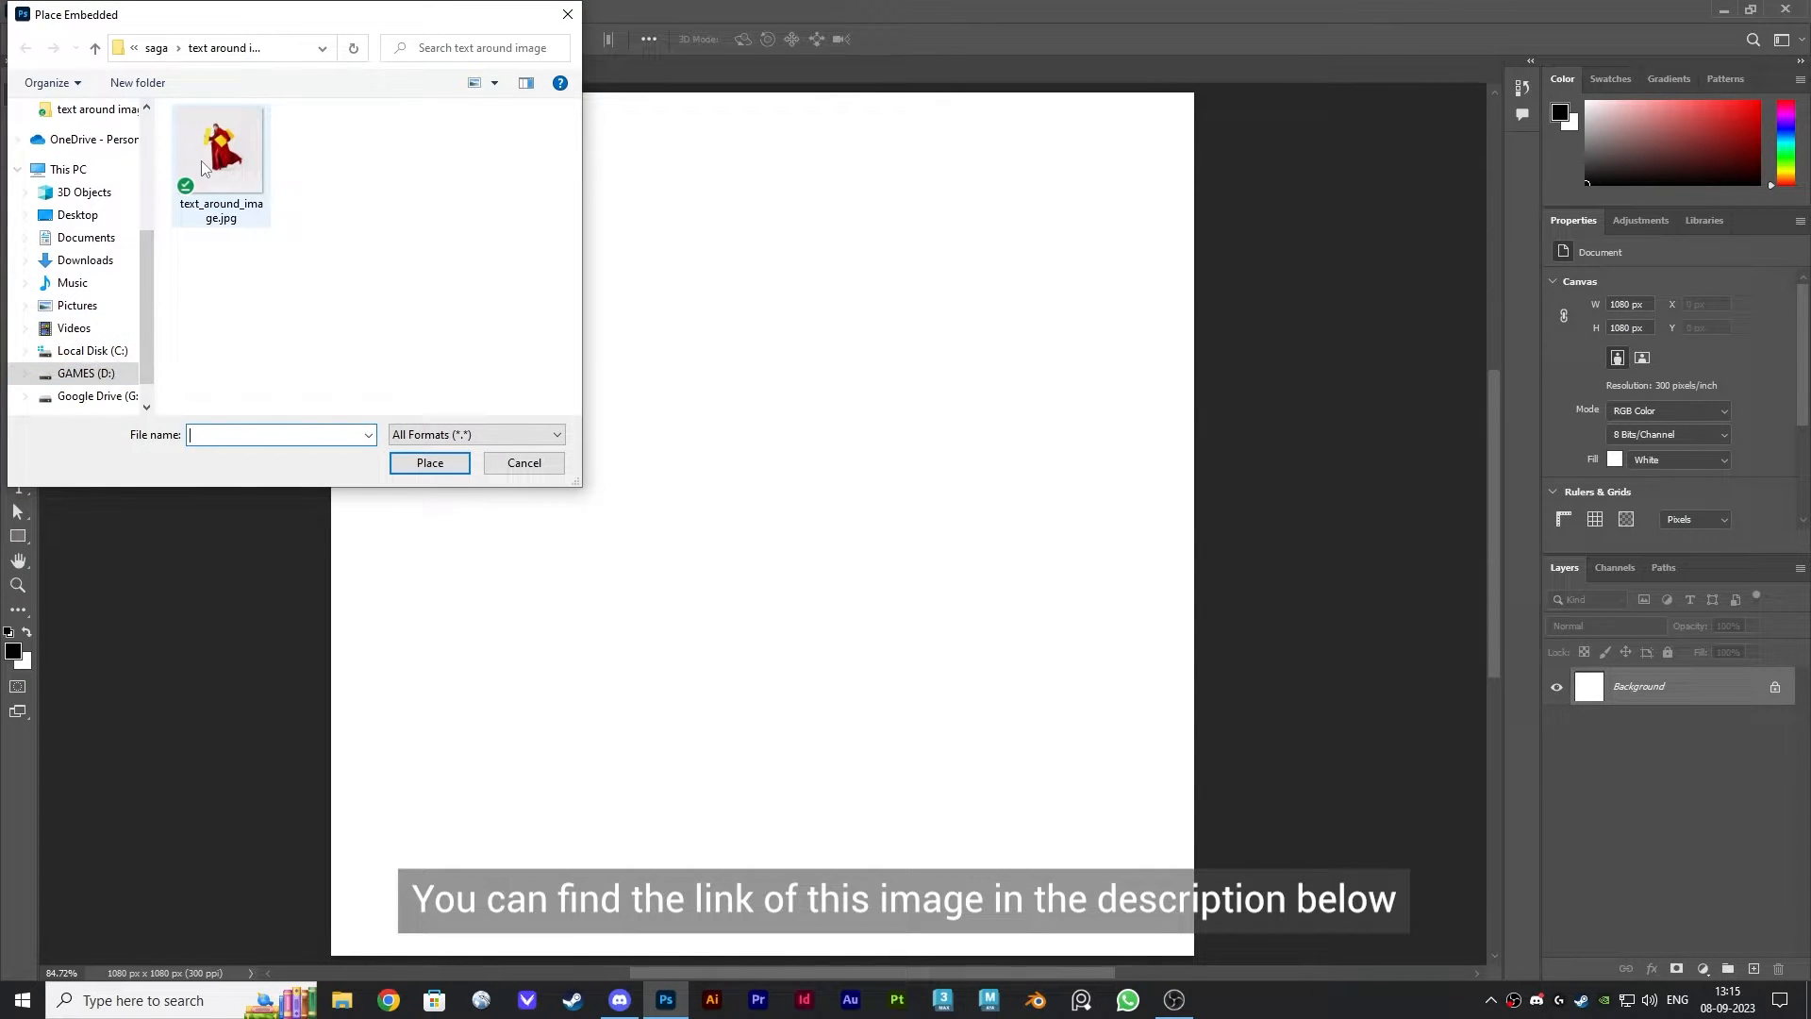
pyautogui.click(524, 463)
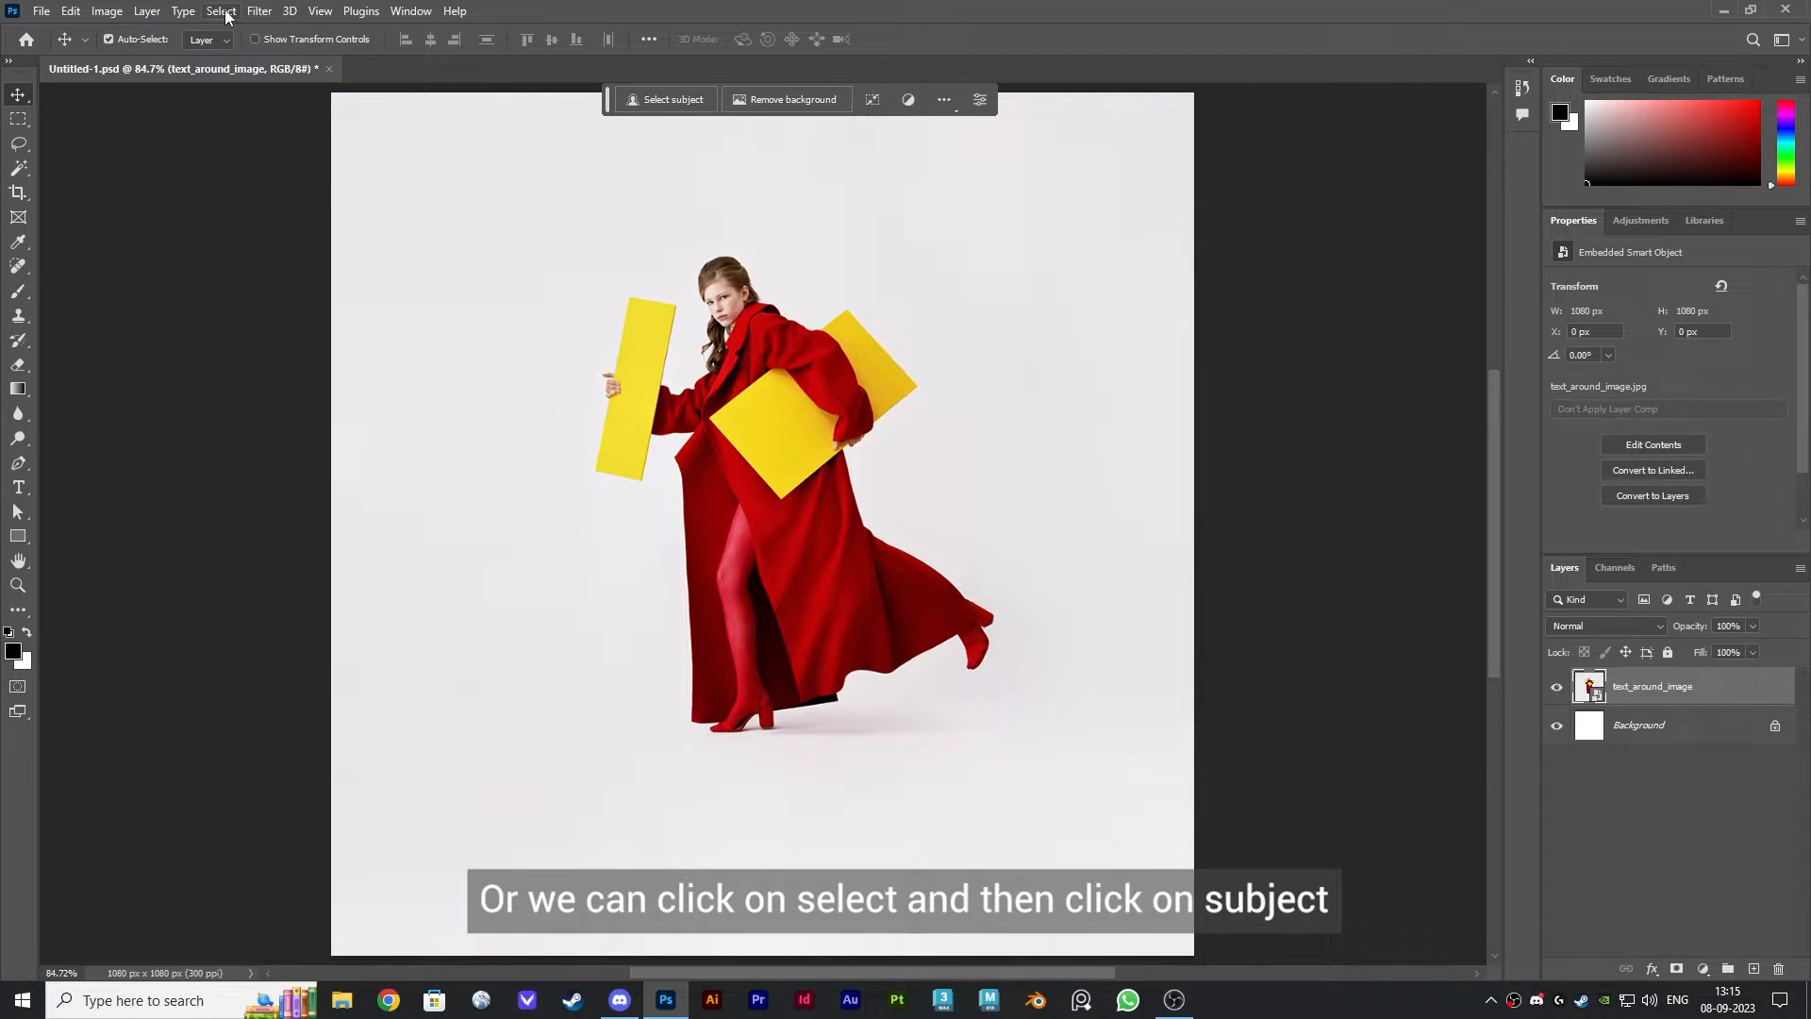
# Select the woman with Select Subject and expand the selection by 30 pixels.
pyautogui.click(220, 9)
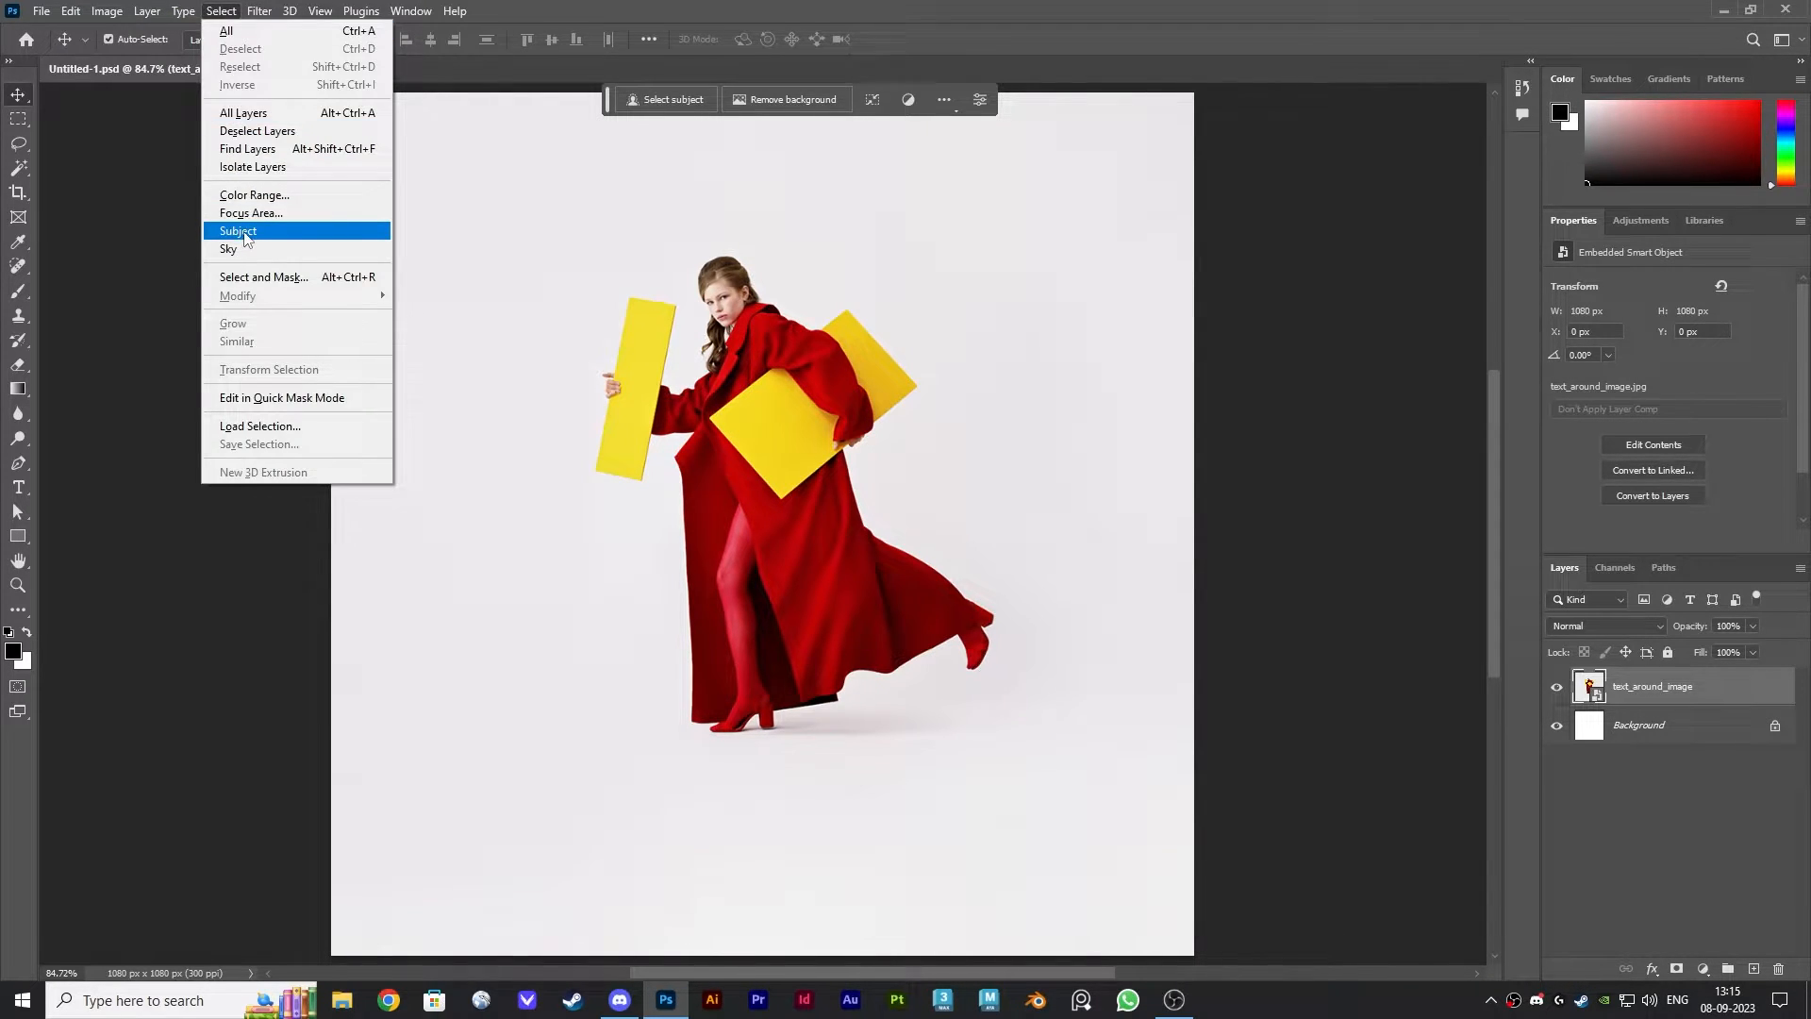
pyautogui.click(236, 230)
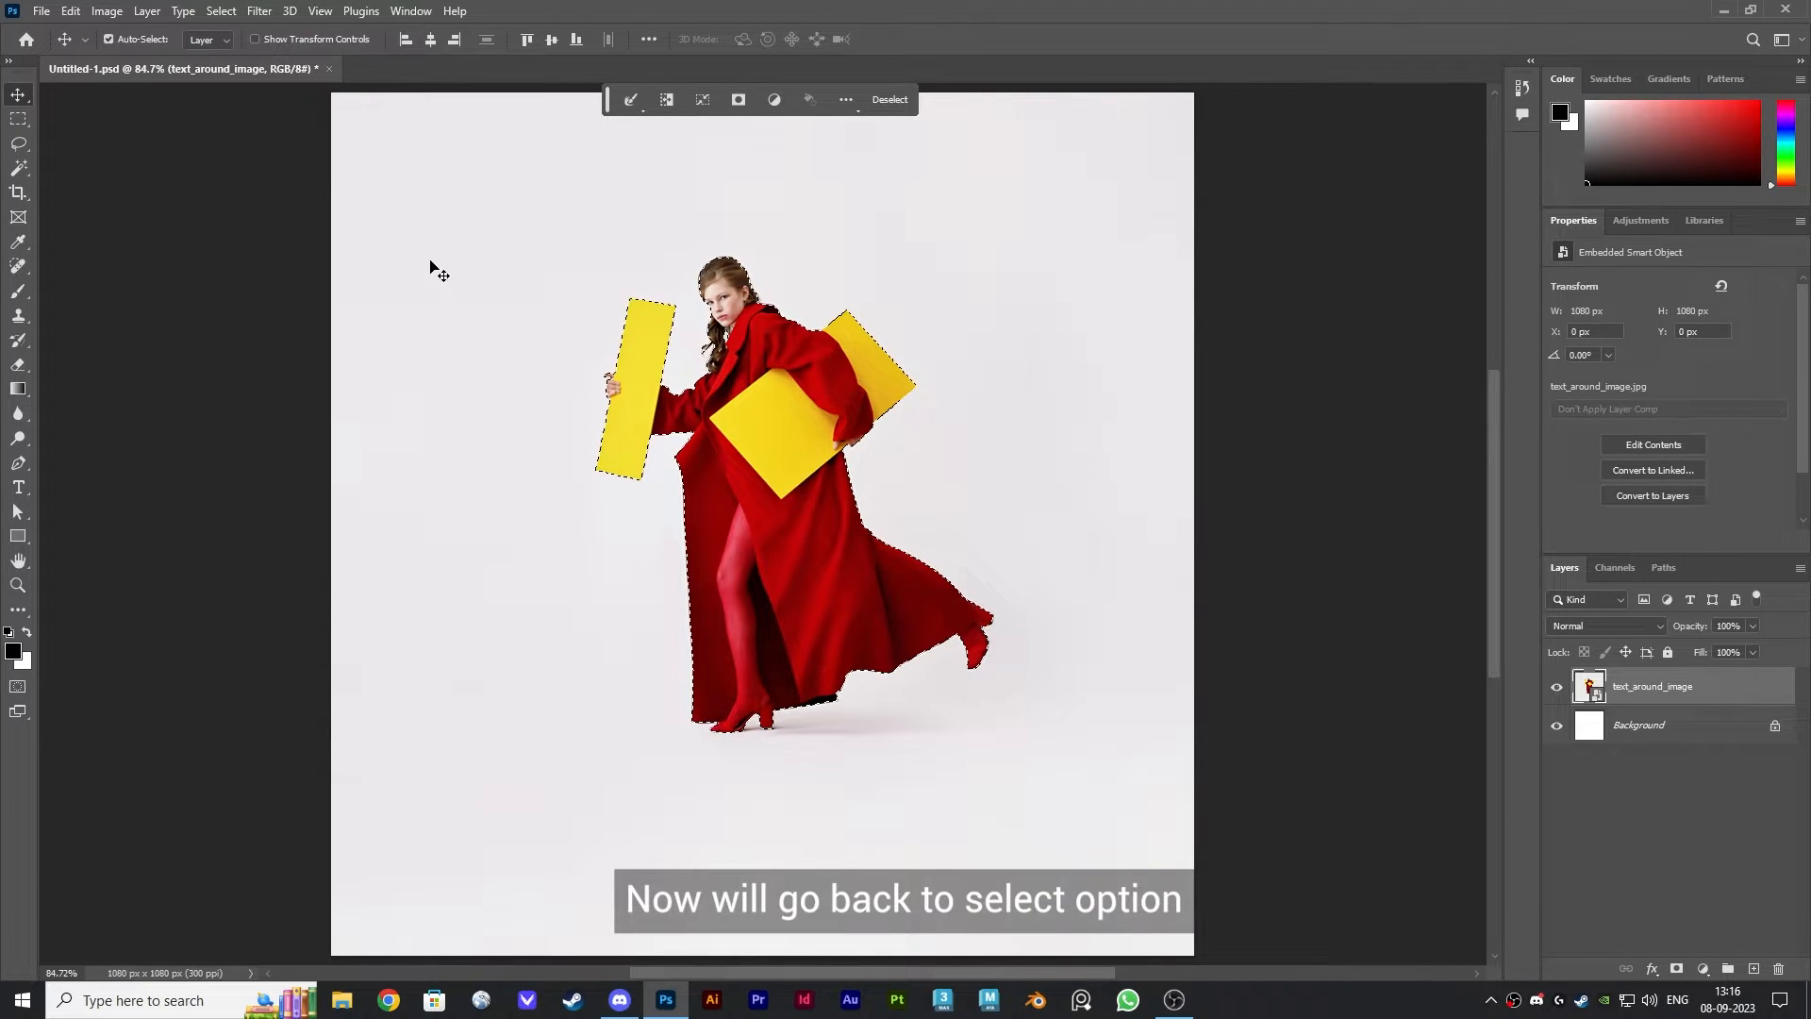
pyautogui.click(221, 11)
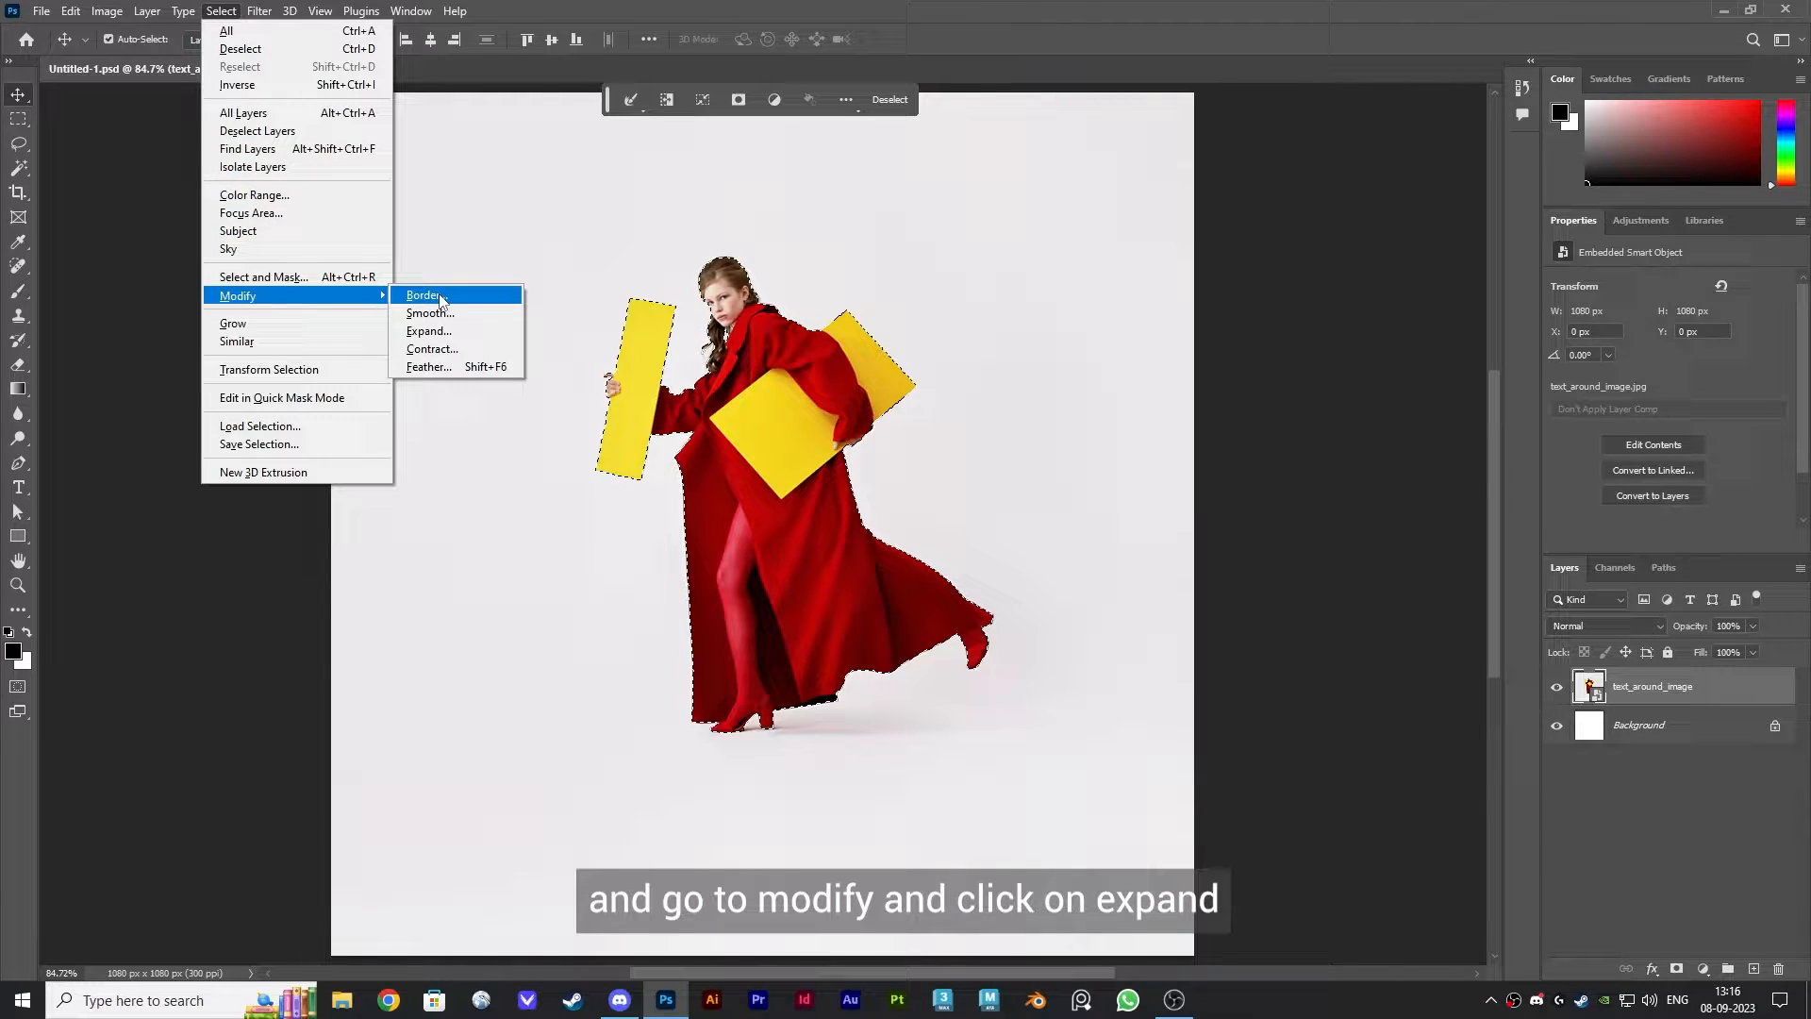
pyautogui.click(429, 330)
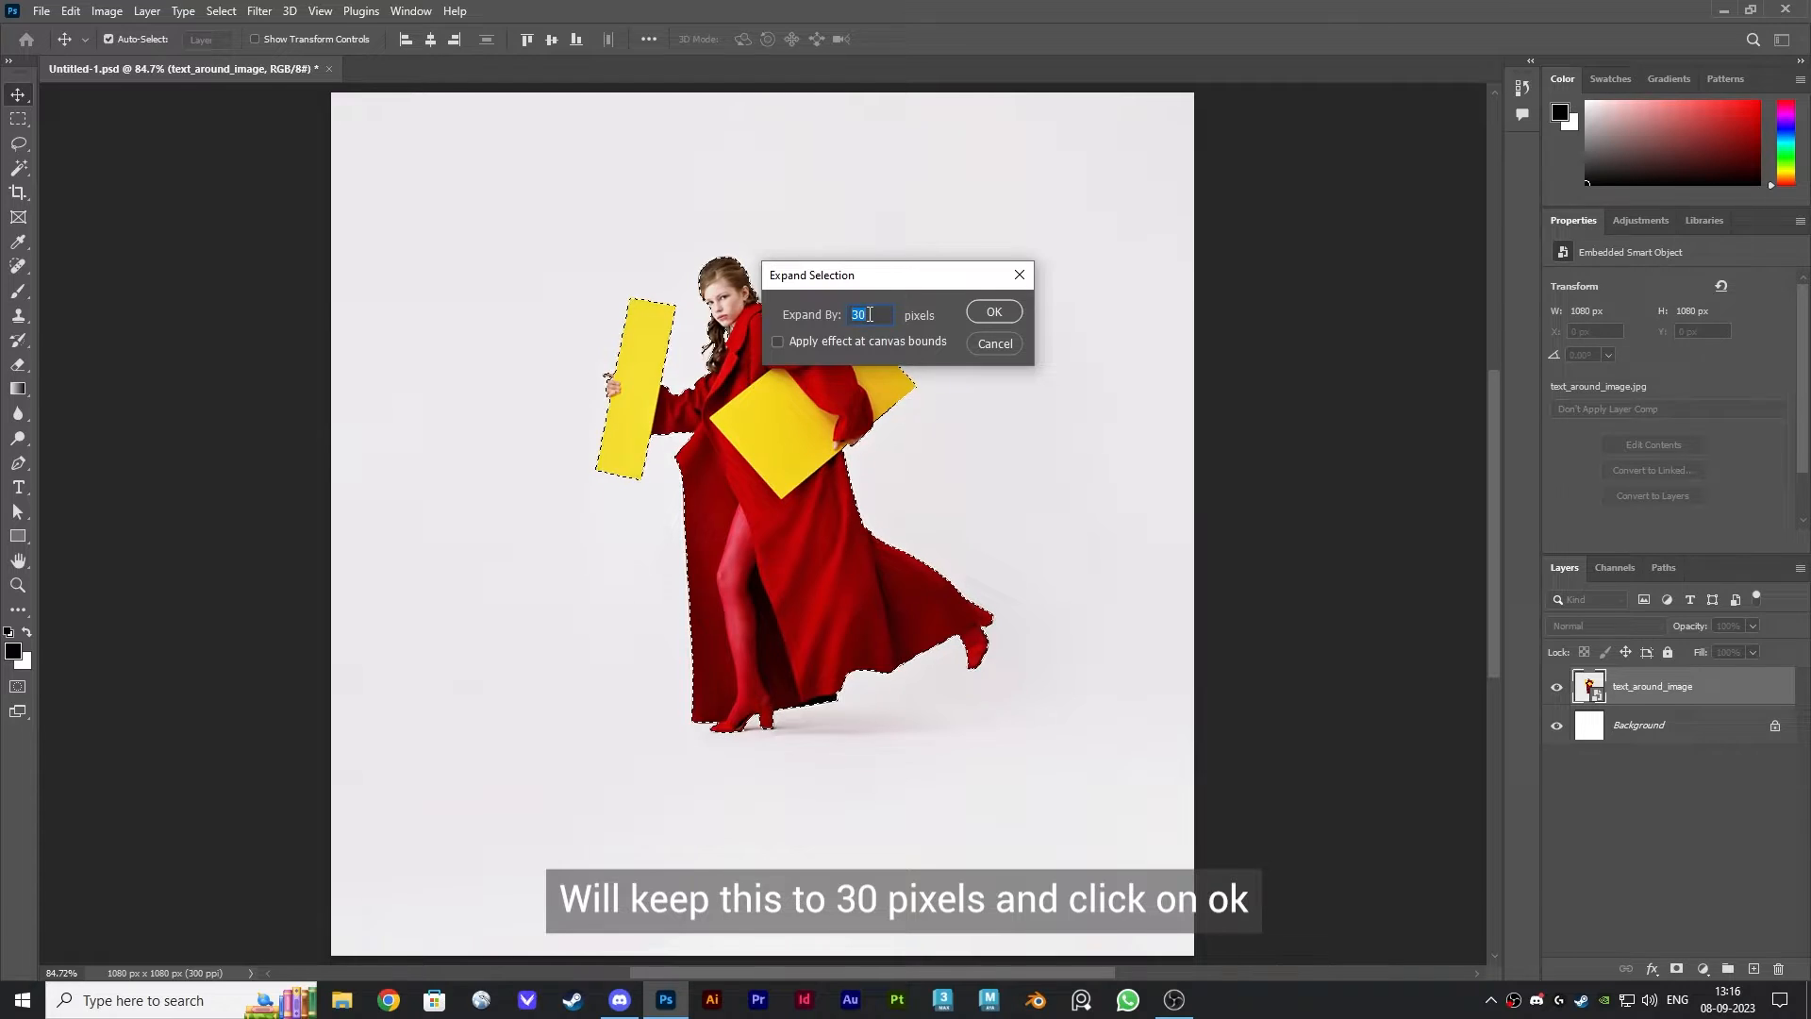
pyautogui.click(992, 311)
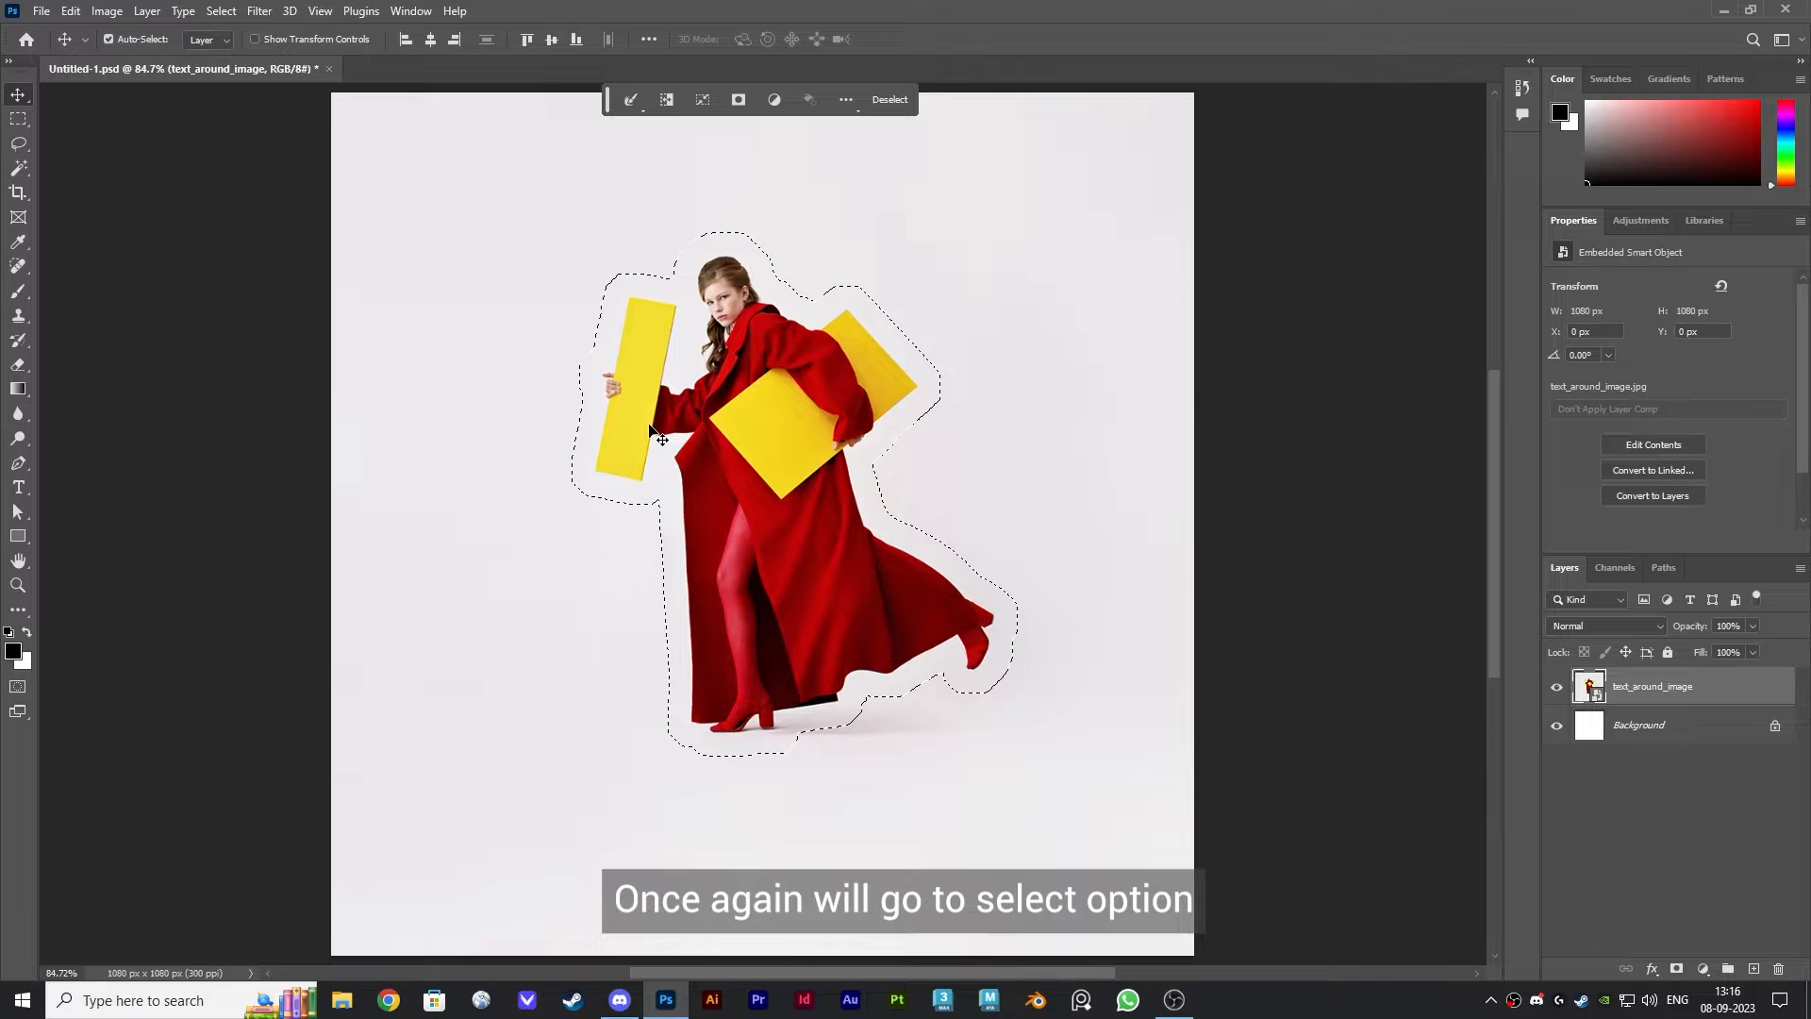
# Smooth the expanded selection with a 30-pixel sample radius.
pyautogui.click(219, 9)
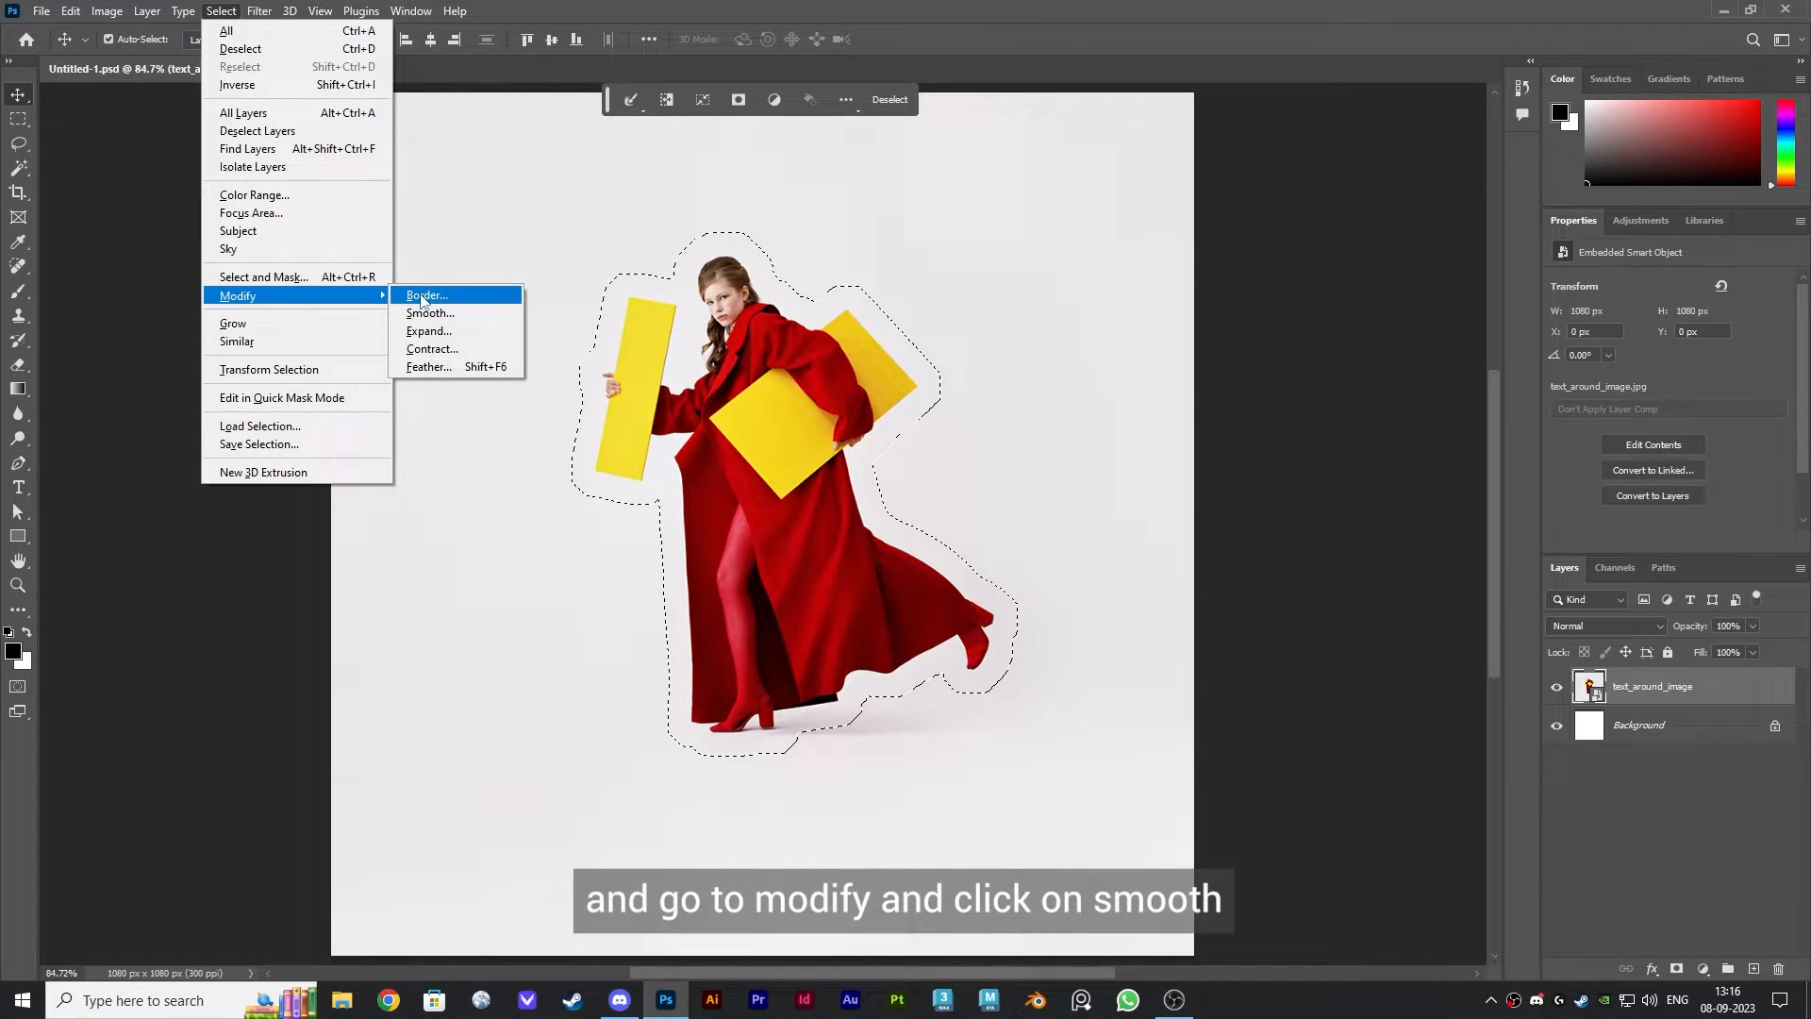
pyautogui.click(430, 313)
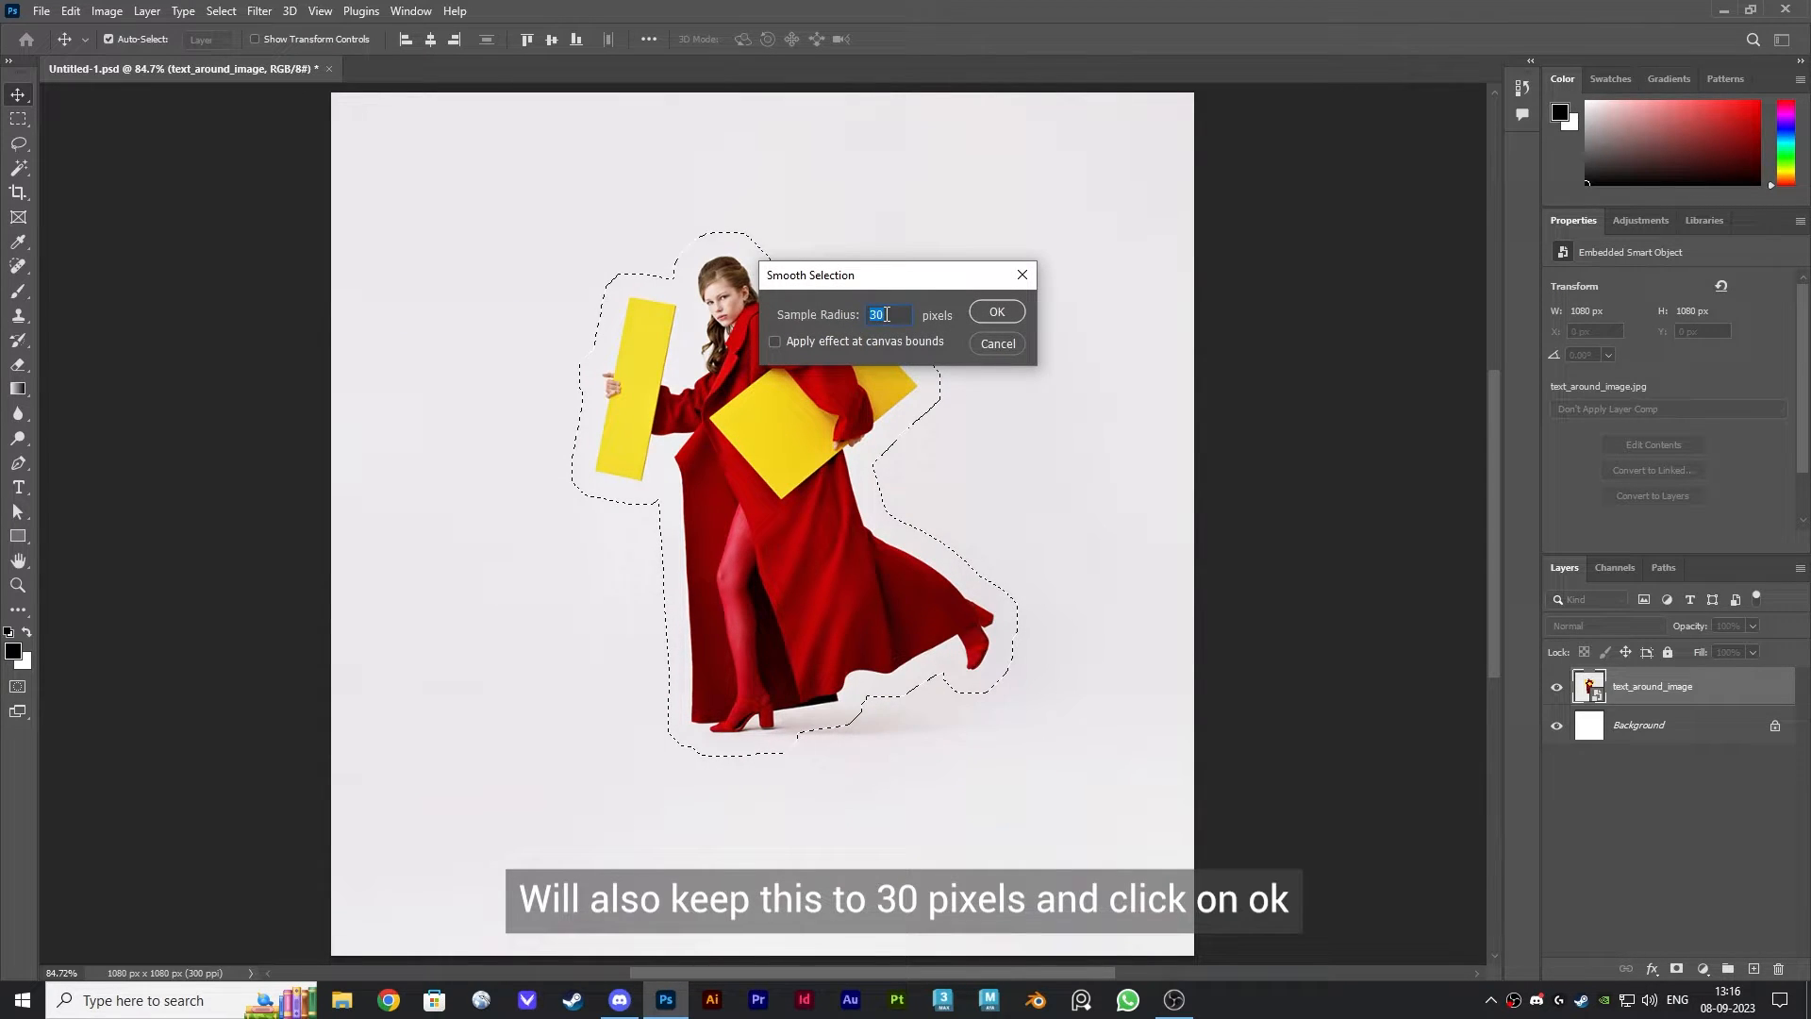
pyautogui.click(996, 311)
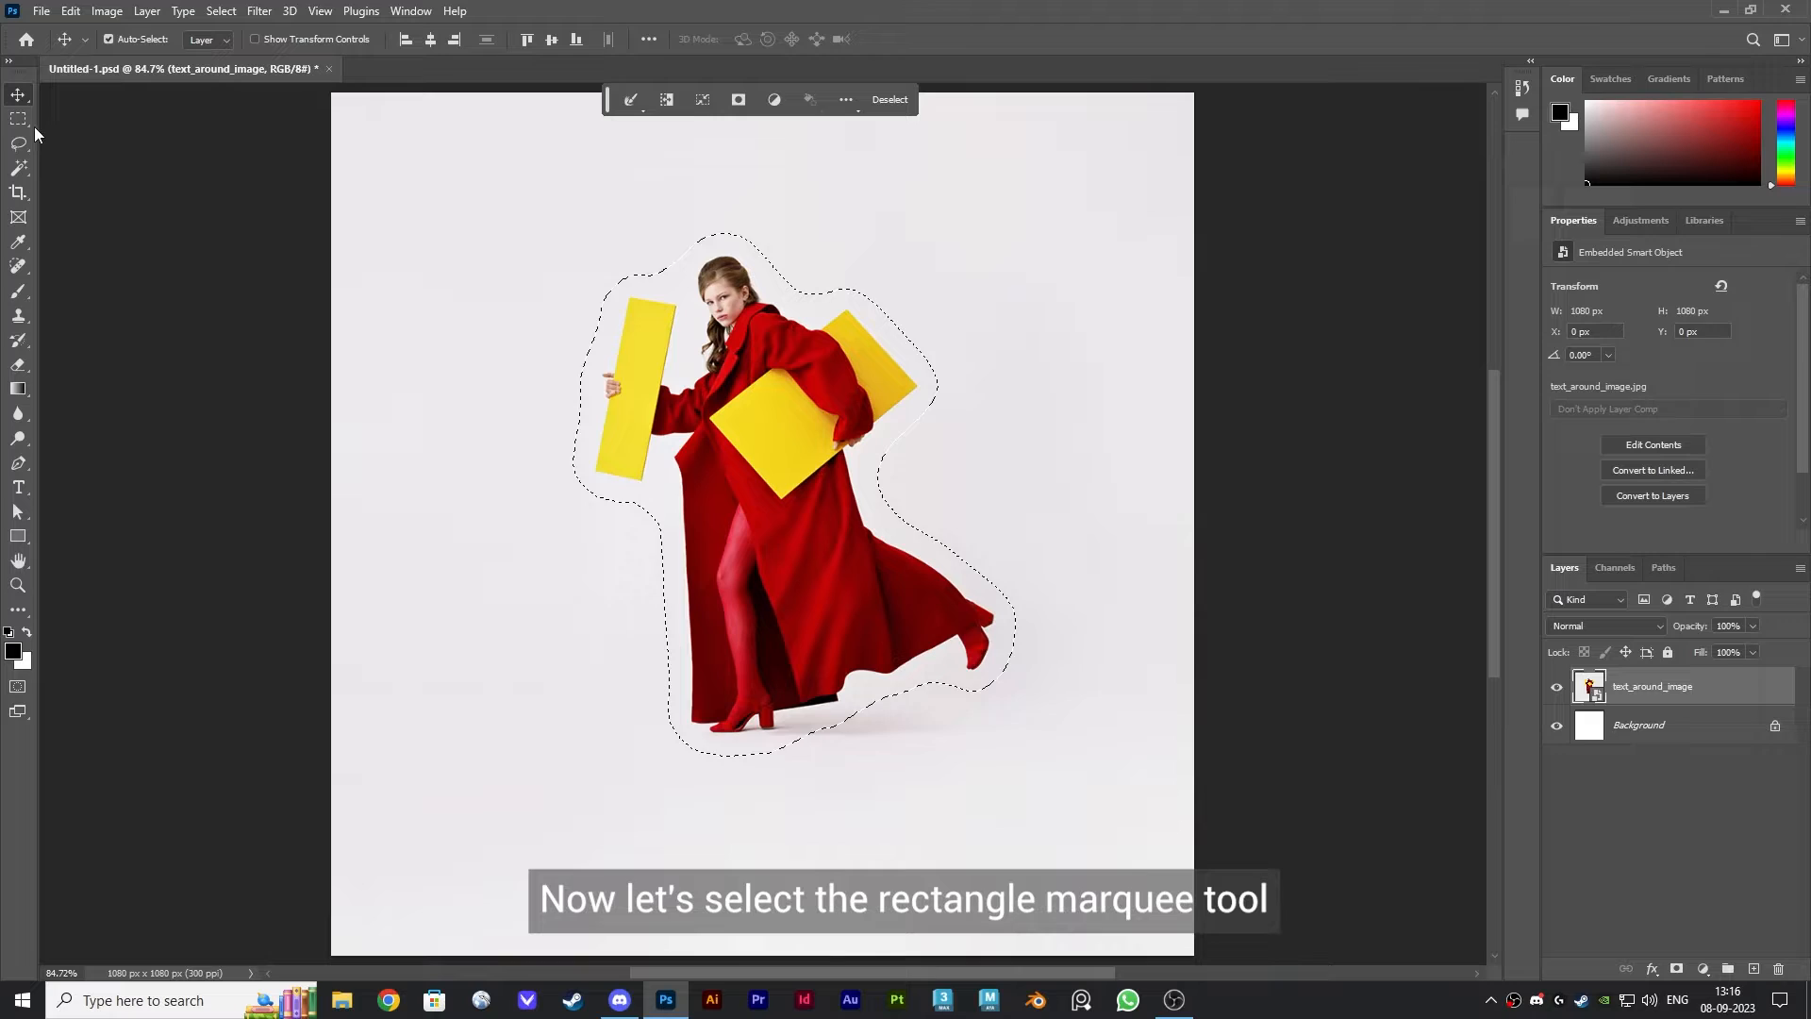
# Convert the smoothed selection into a work path at 1.0-pixel tolerance.
pyautogui.click(15, 116)
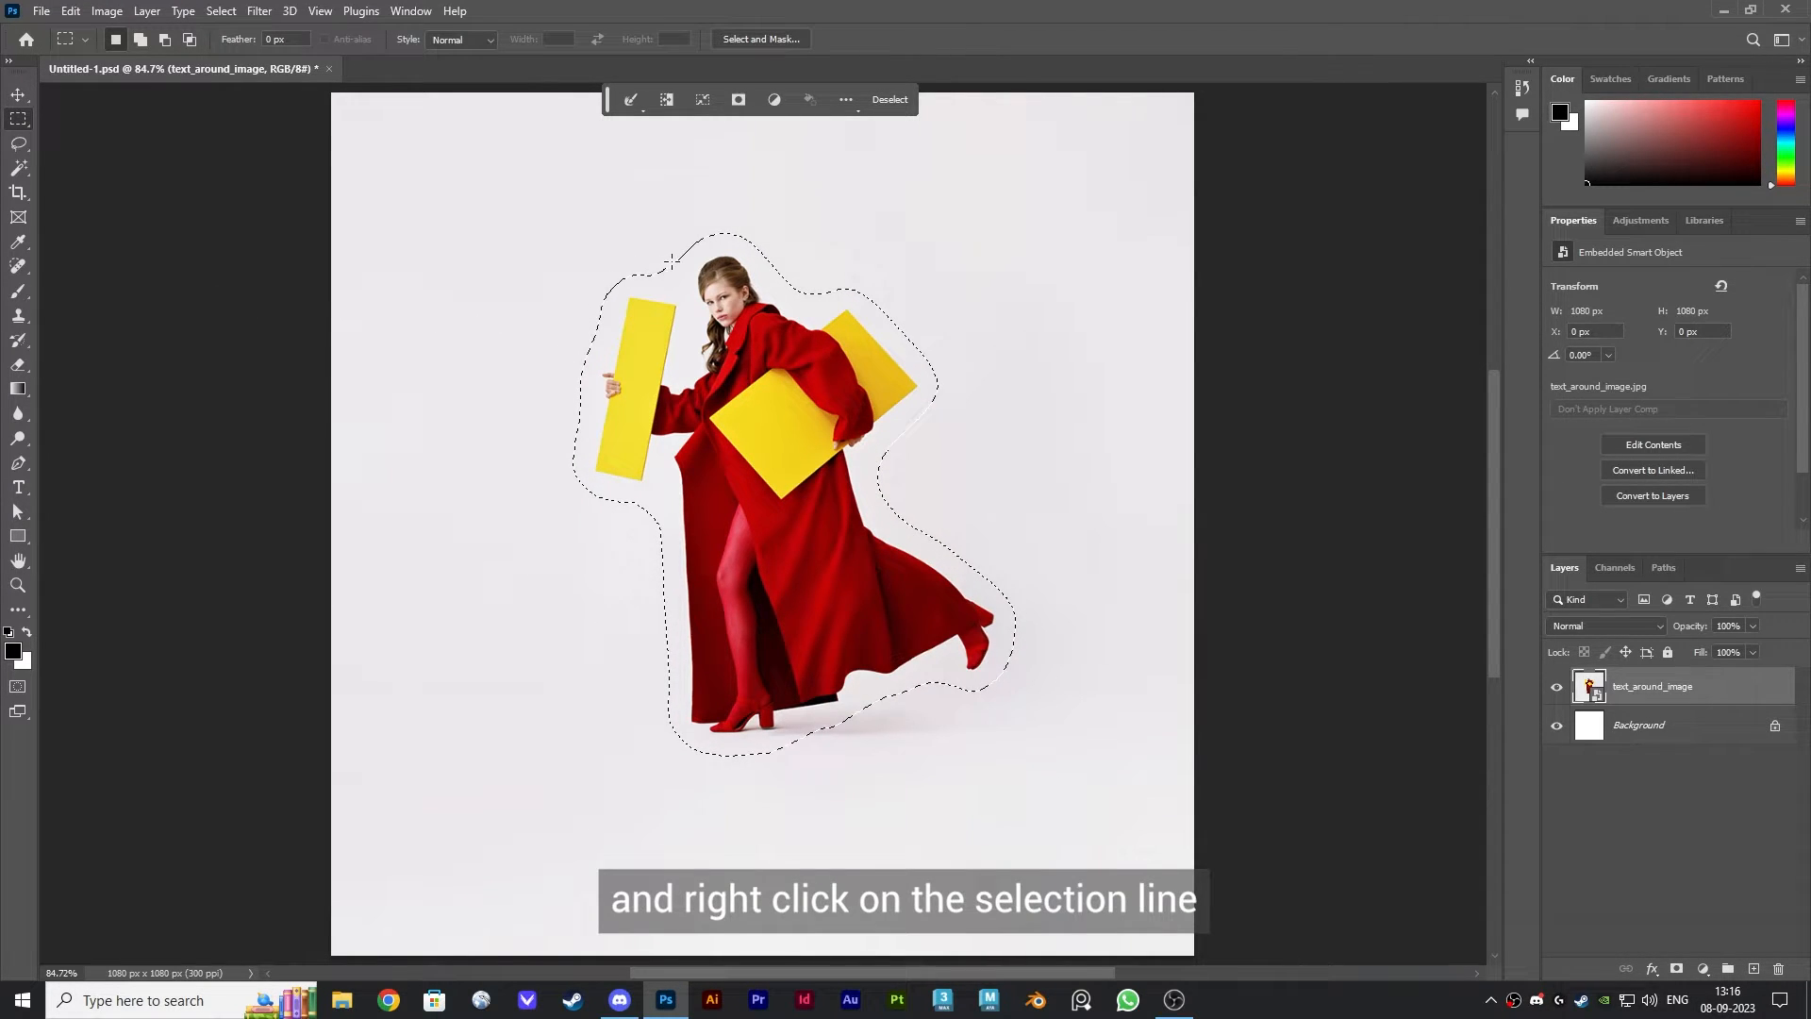
pyautogui.rightClick(675, 267)
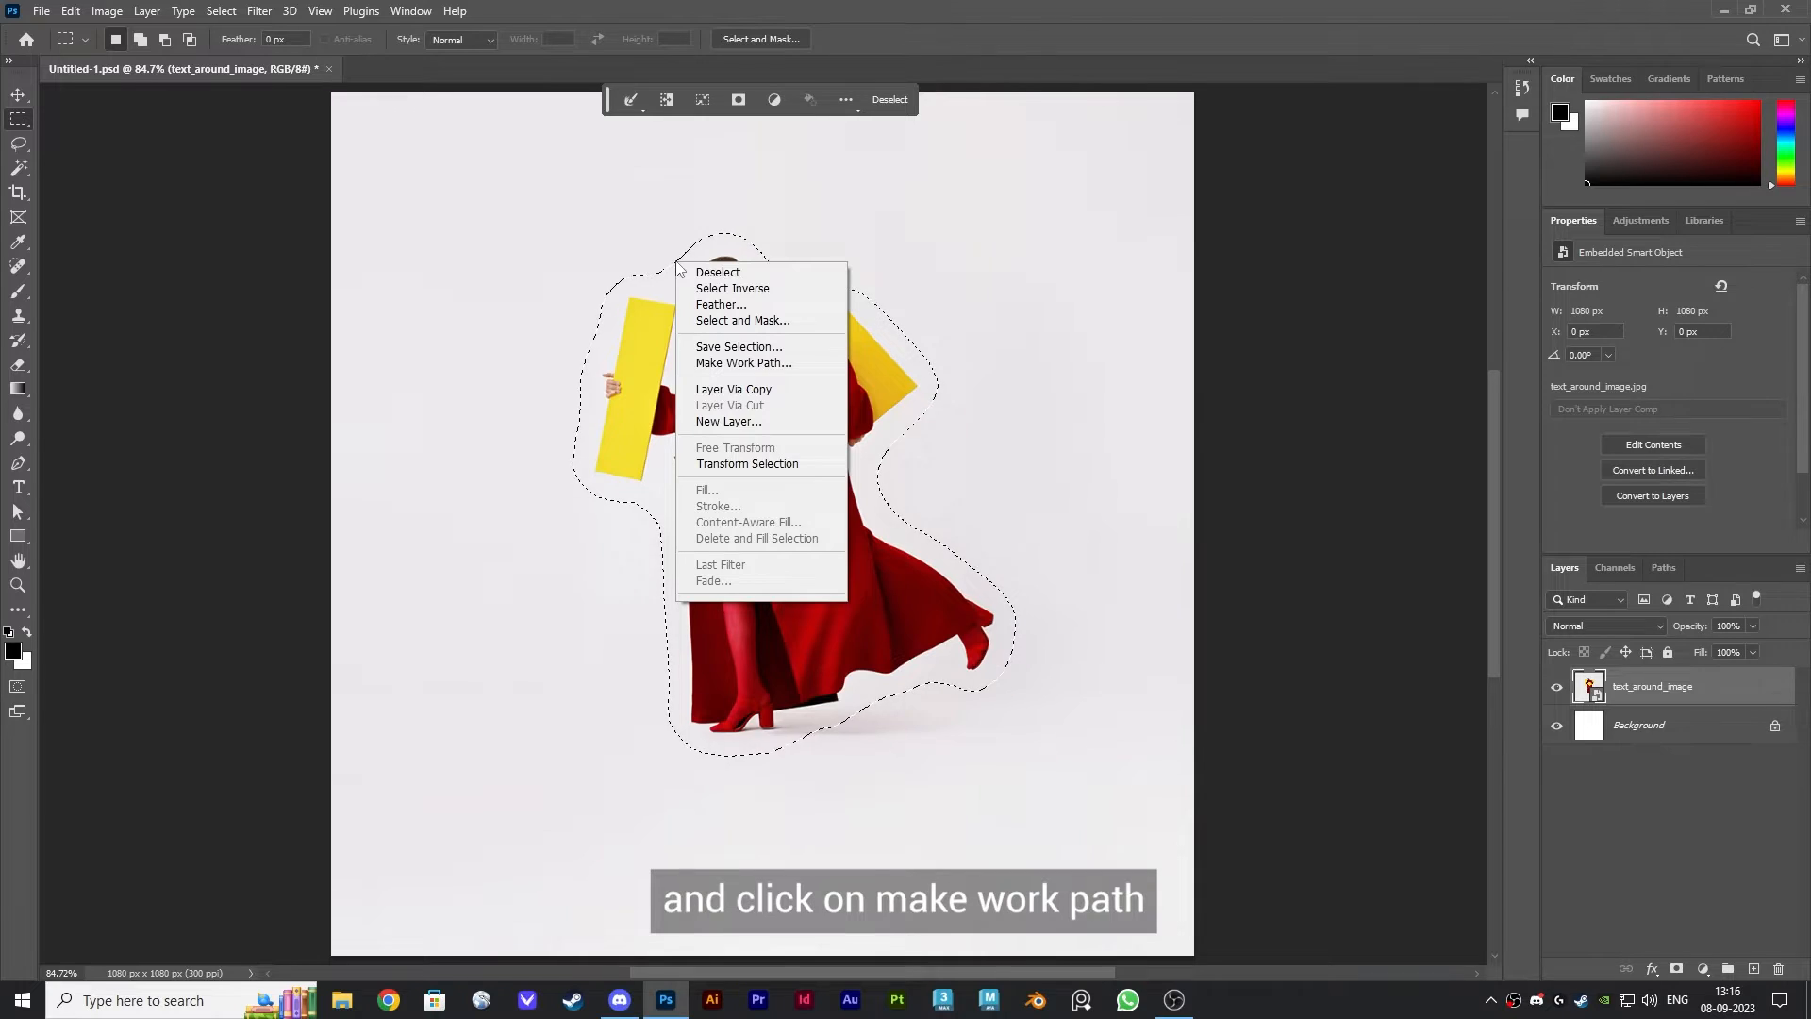
pyautogui.moveTo(744, 370)
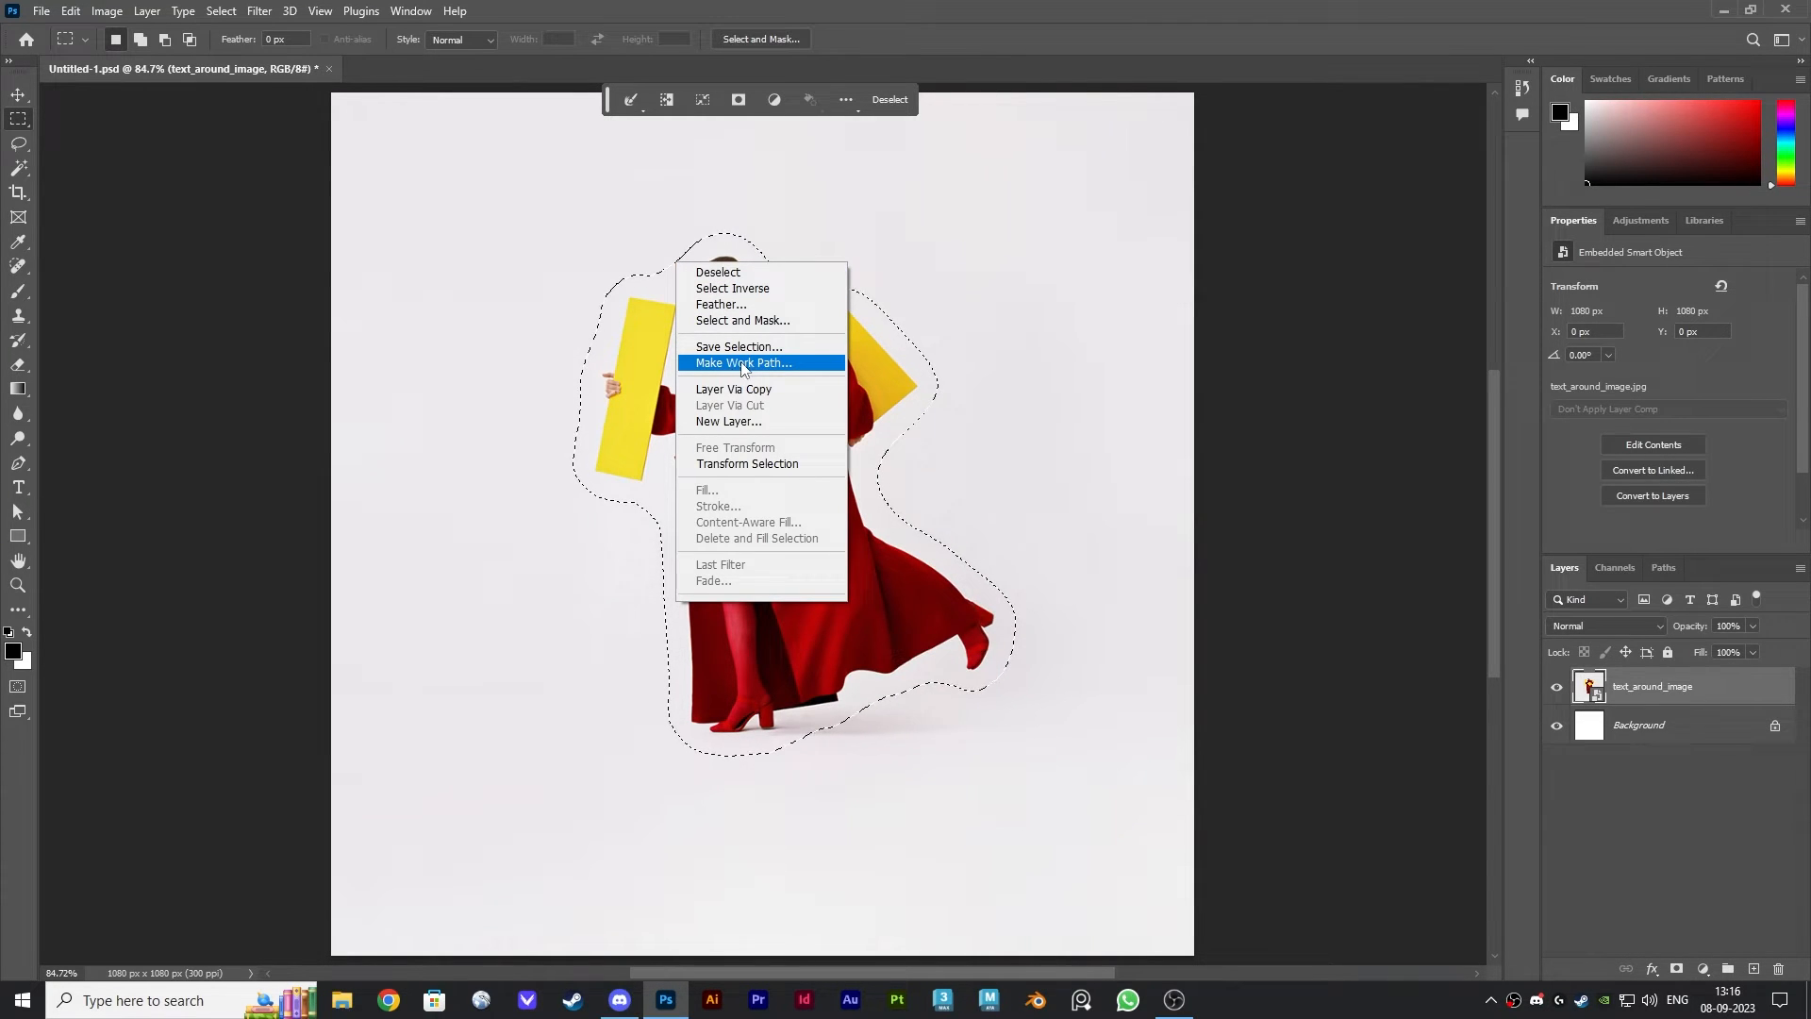
pyautogui.click(744, 362)
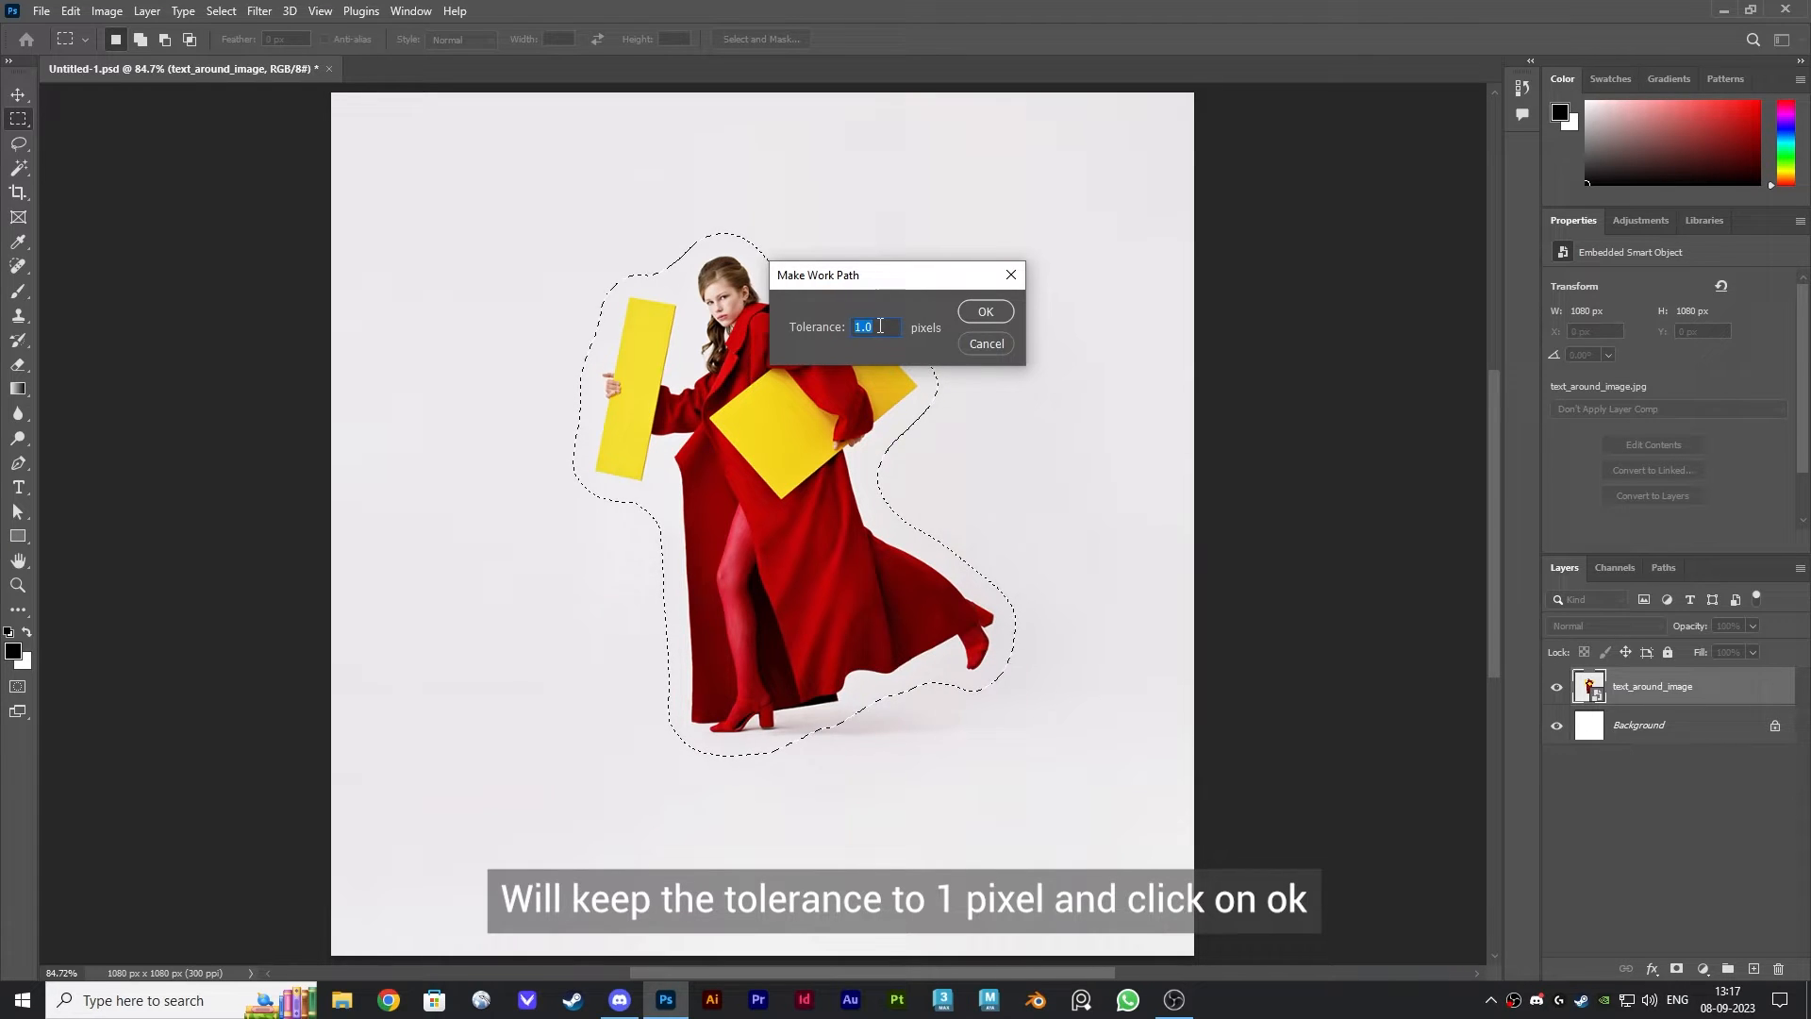
pyautogui.click(984, 311)
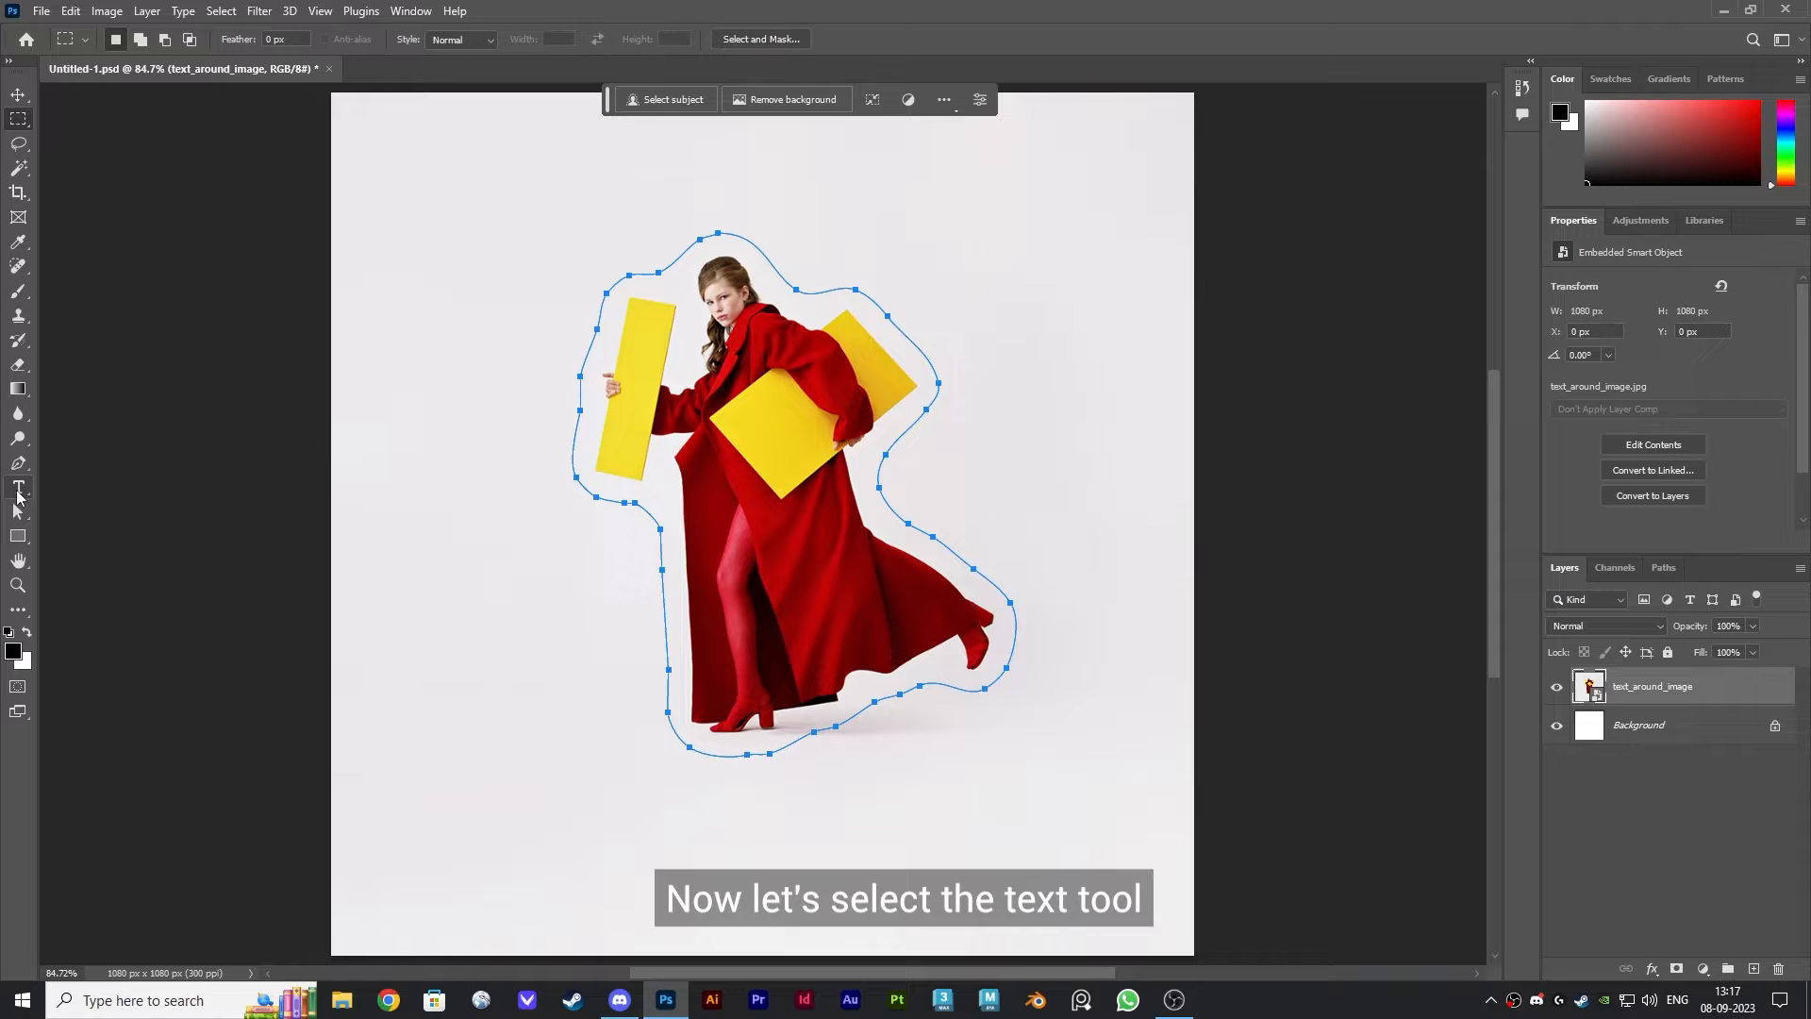
# Paste the fashion quote onto the path in dark red and commit the type layer.
pyautogui.click(19, 486)
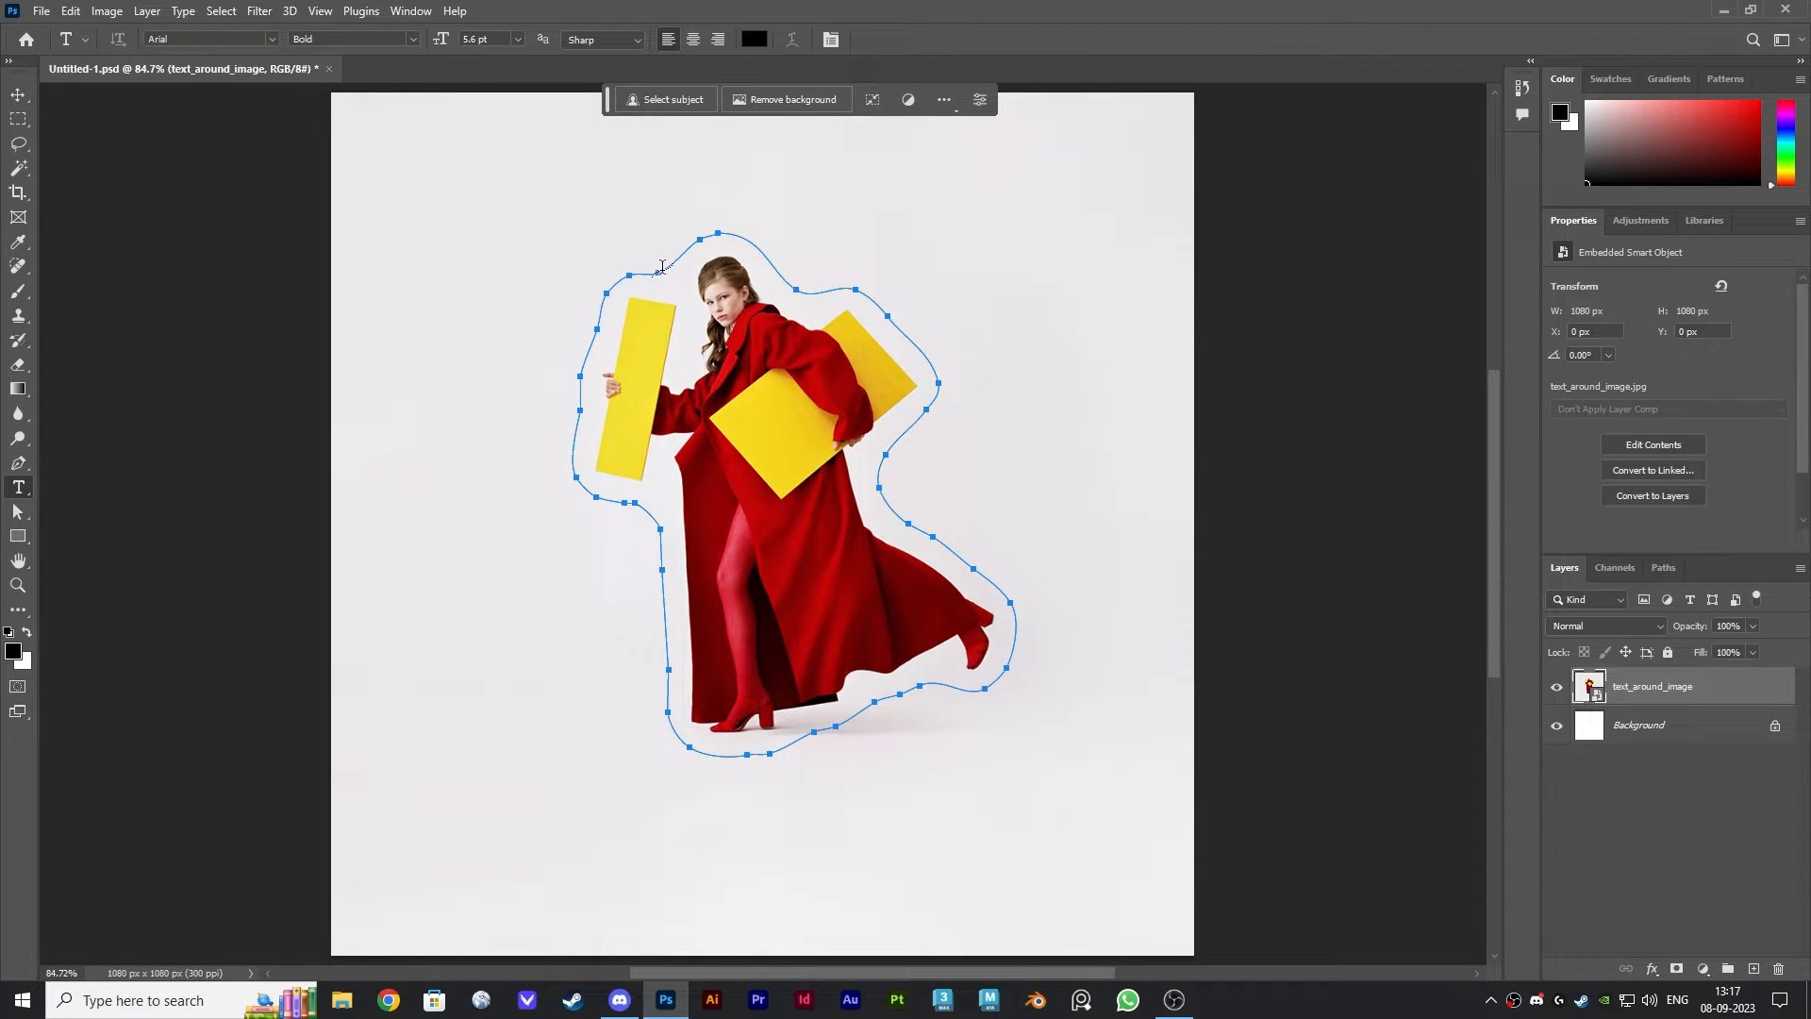
pyautogui.click(662, 268)
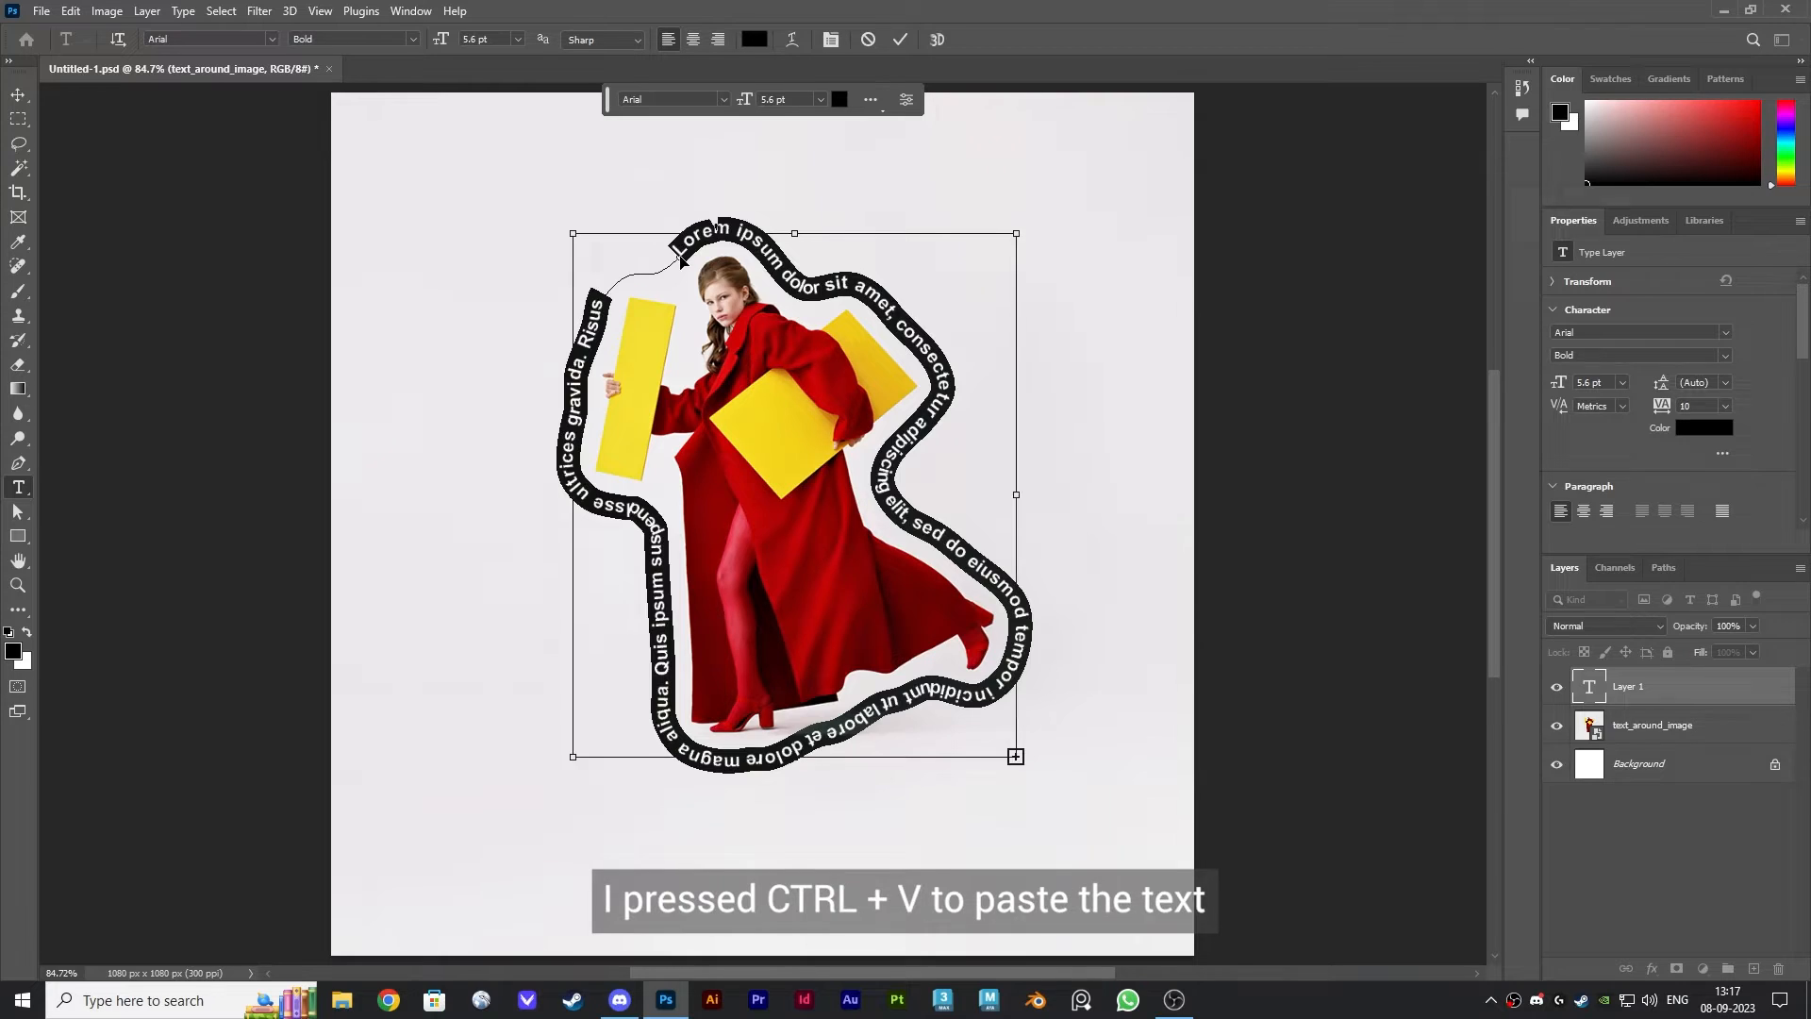
pyautogui.press('ctrl+v')
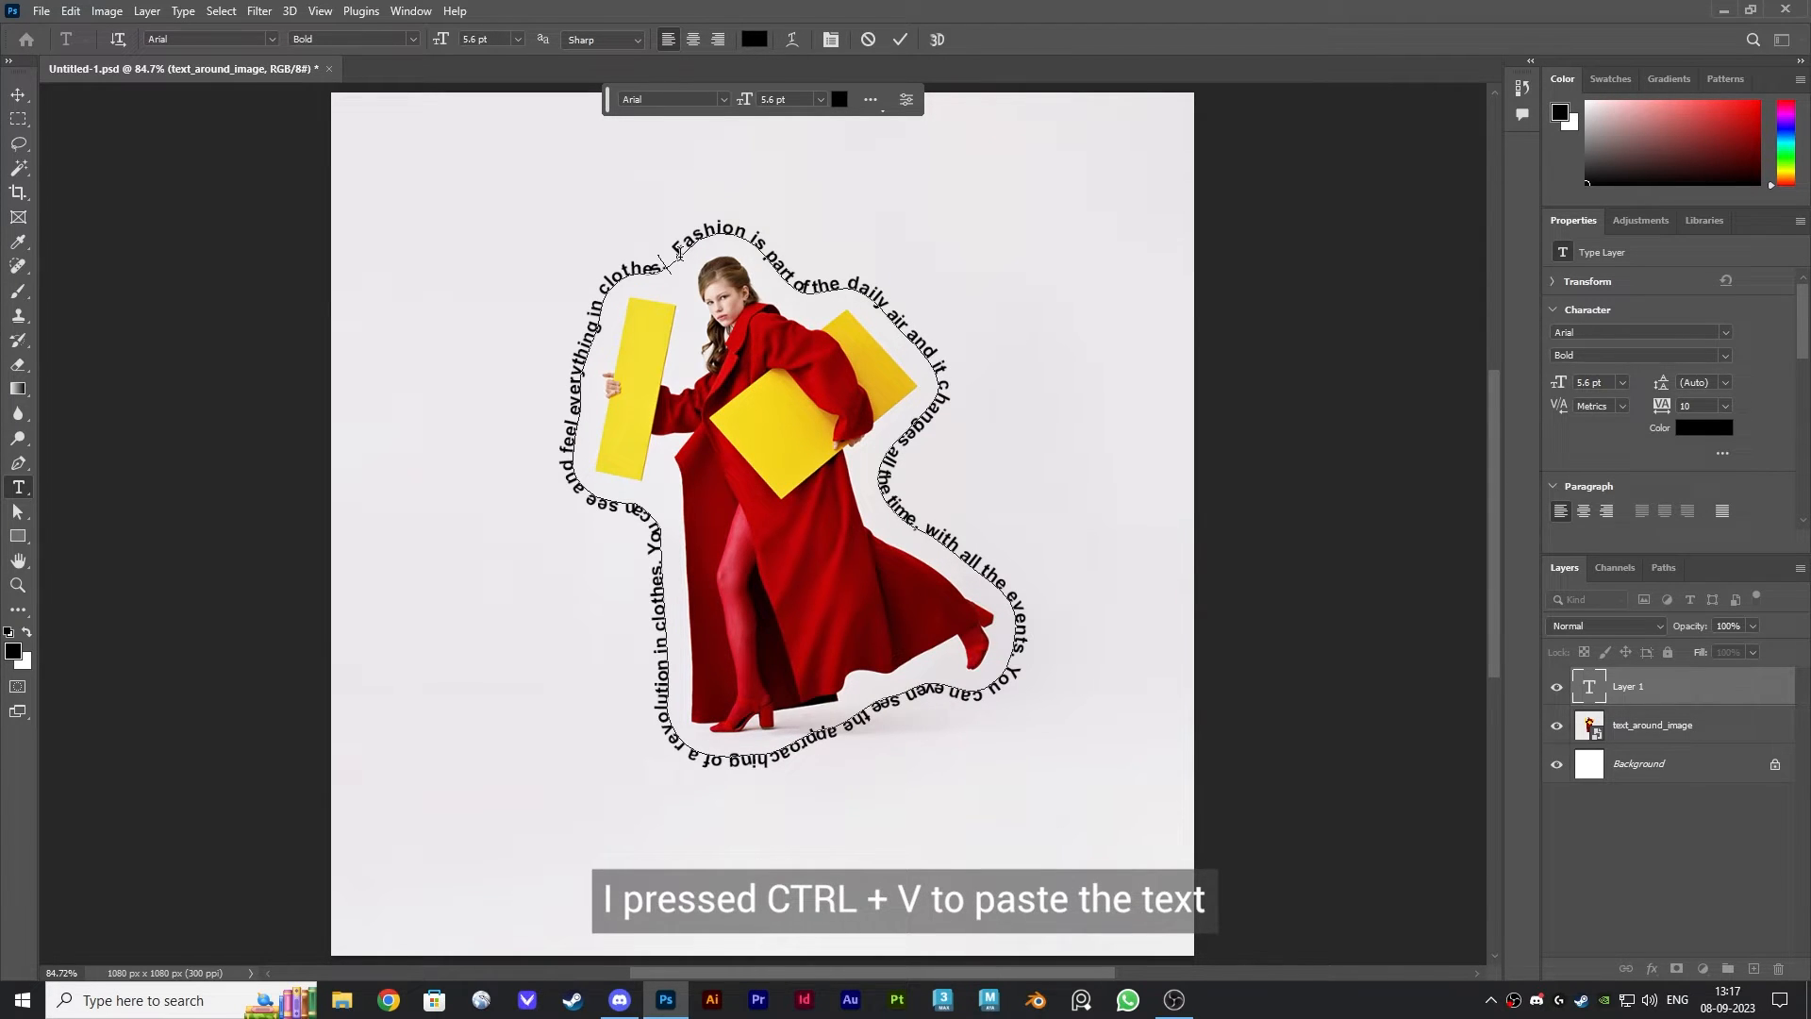
pyautogui.press('ctrl+a')
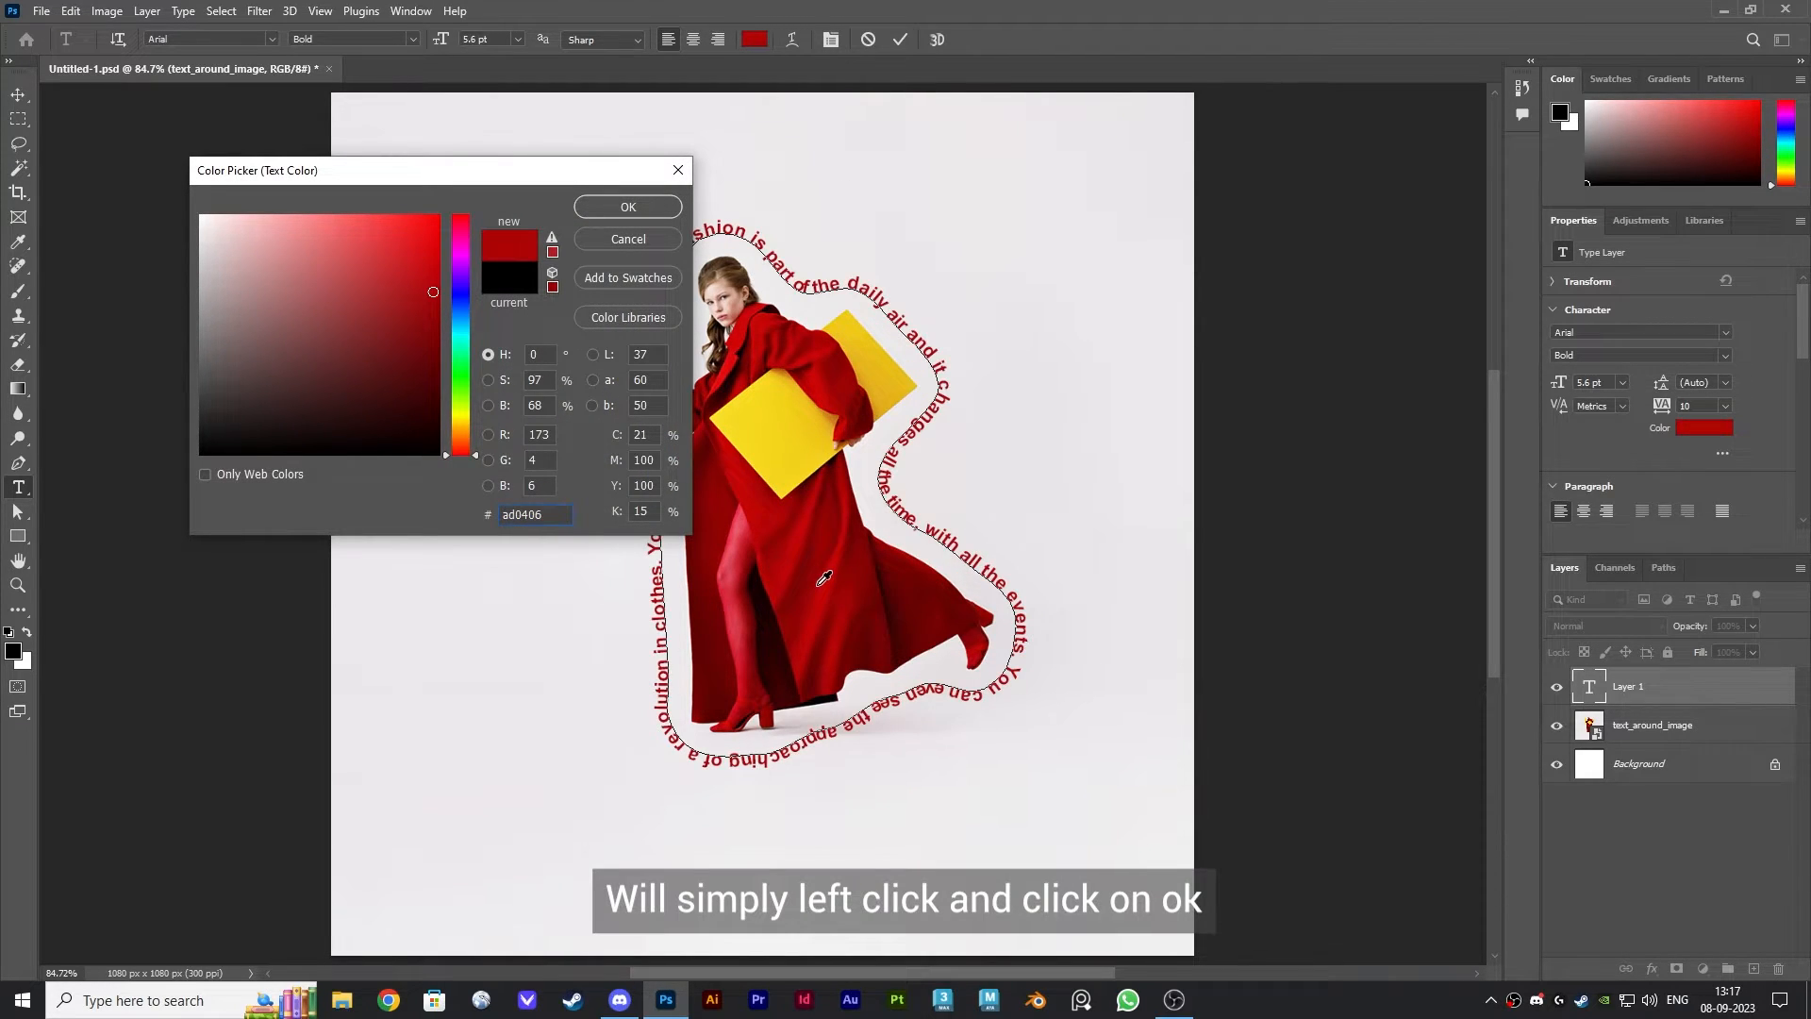
pyautogui.click(626, 207)
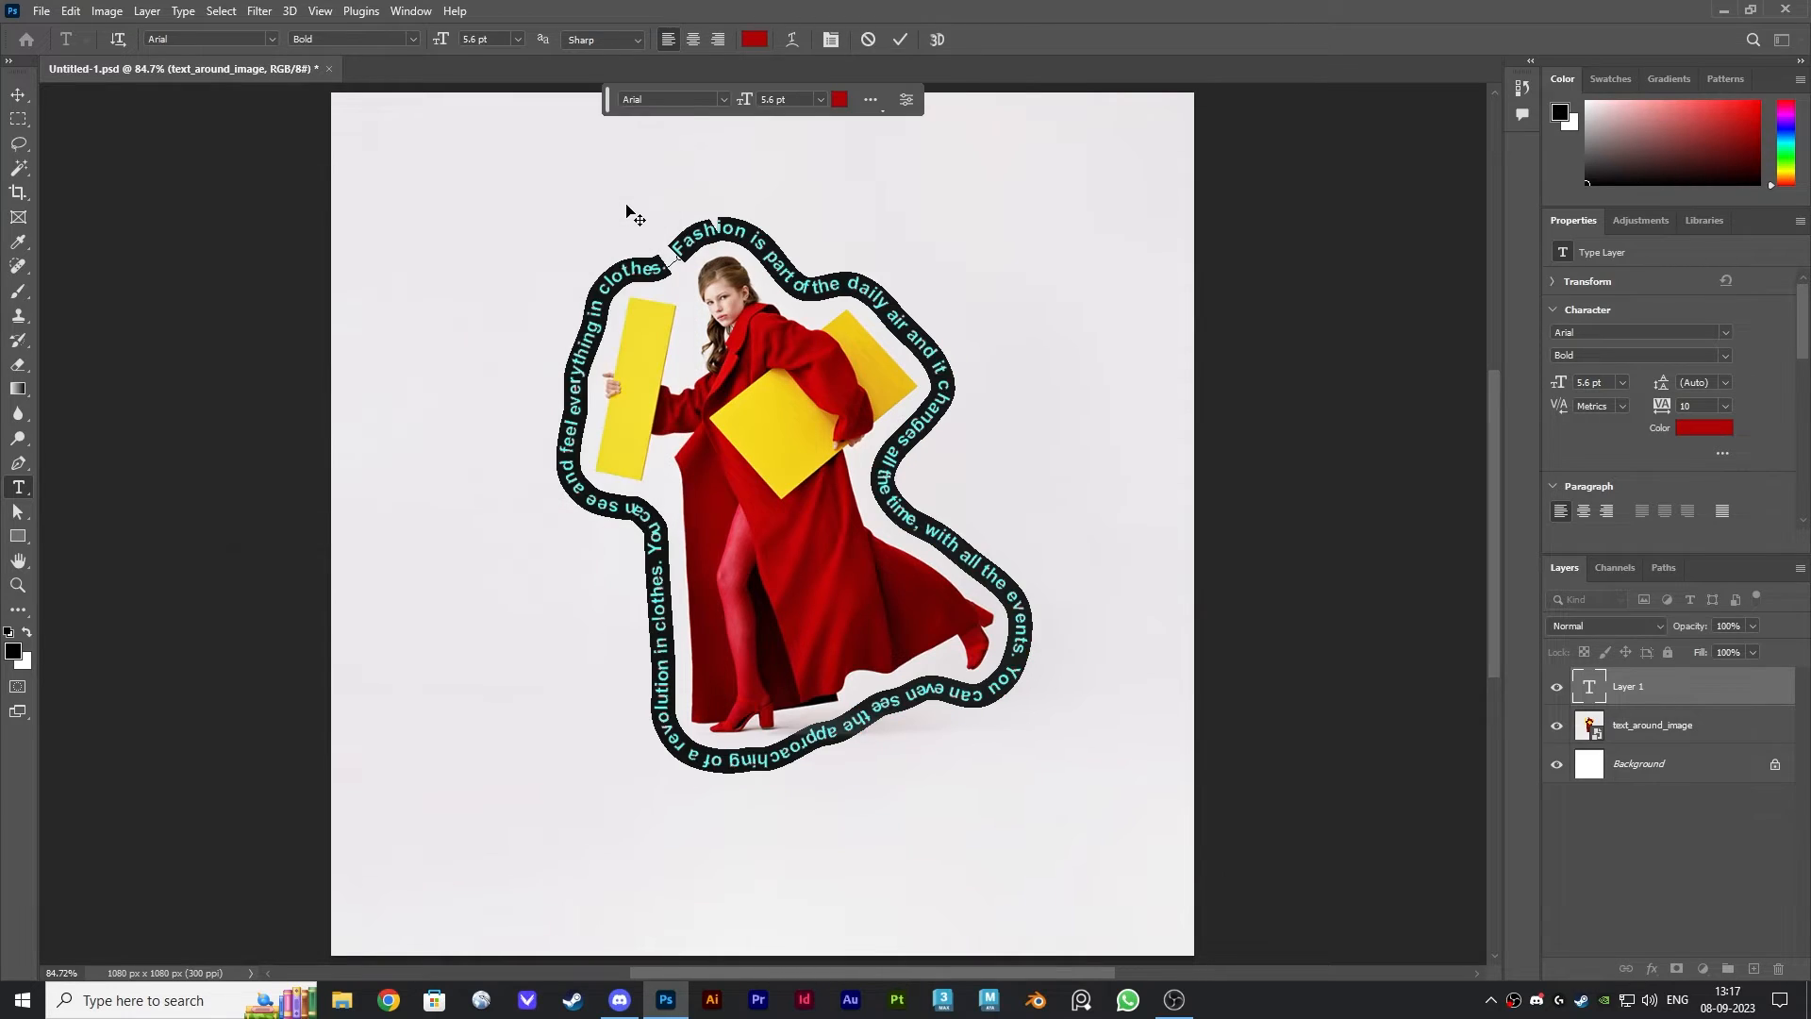
pyautogui.click(13, 94)
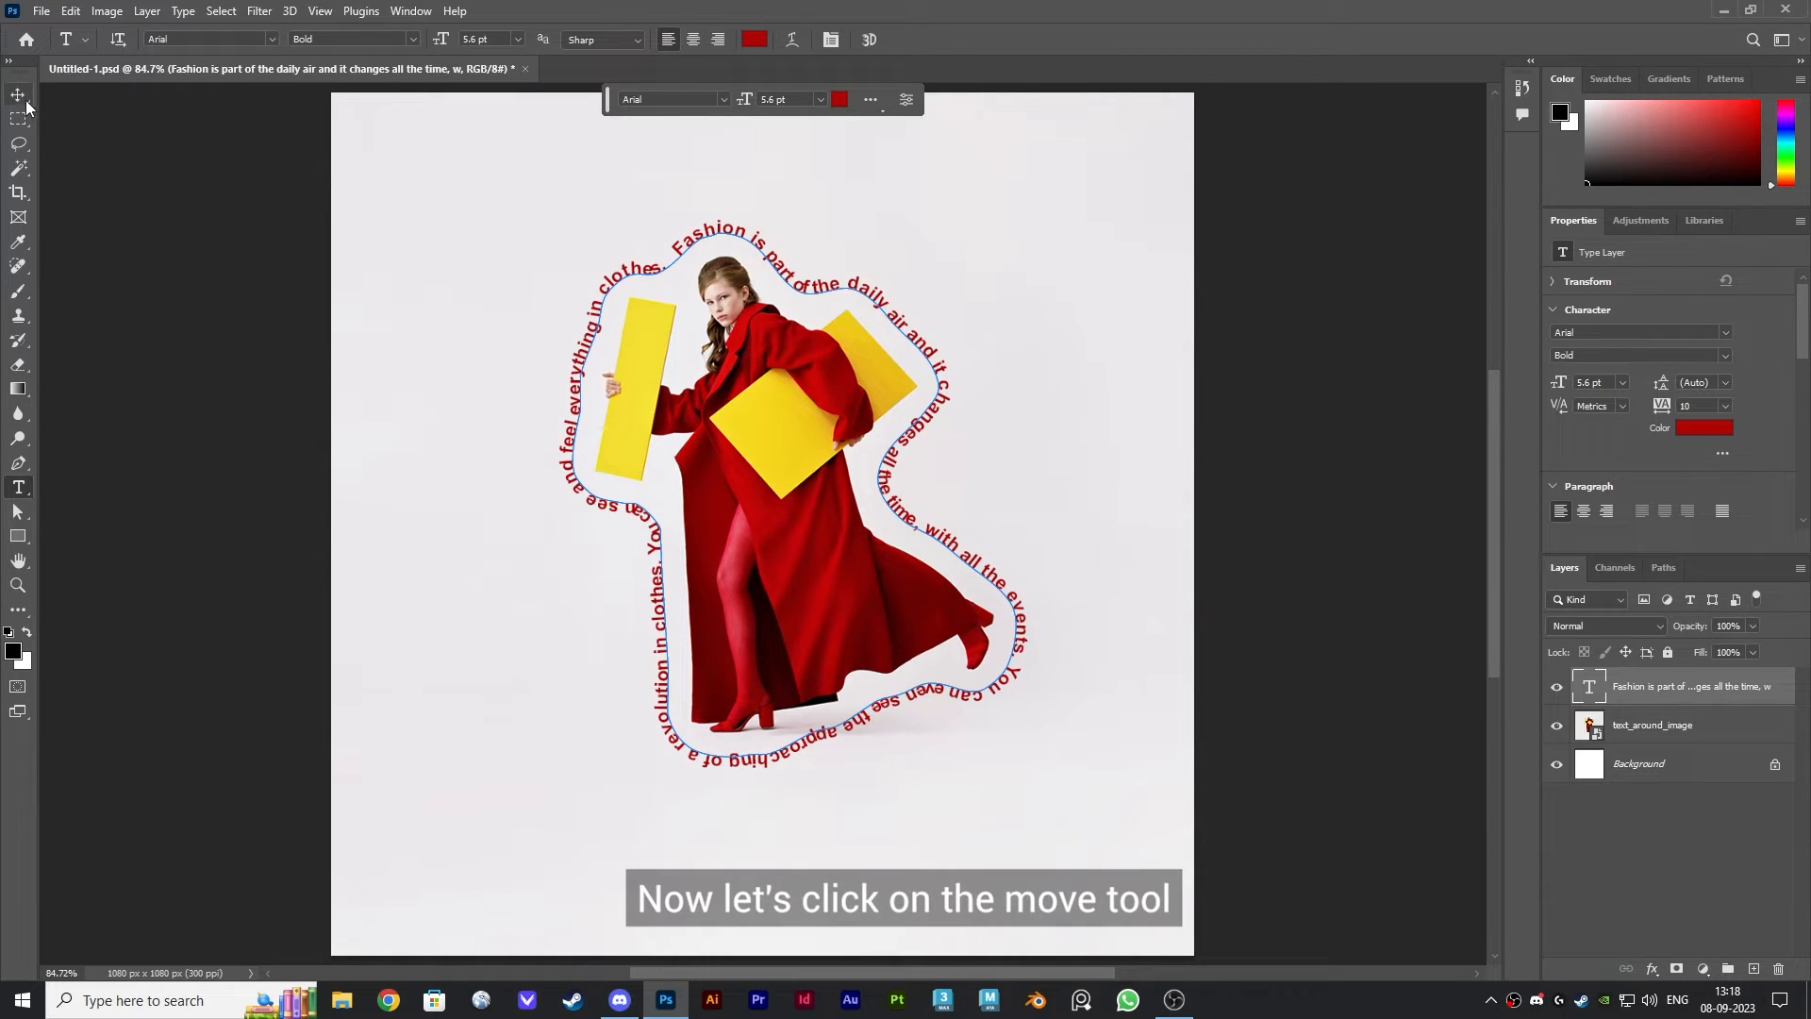
# Select the woman on the photo layer and expand the selection by 60 pixels.
pyautogui.click(12, 94)
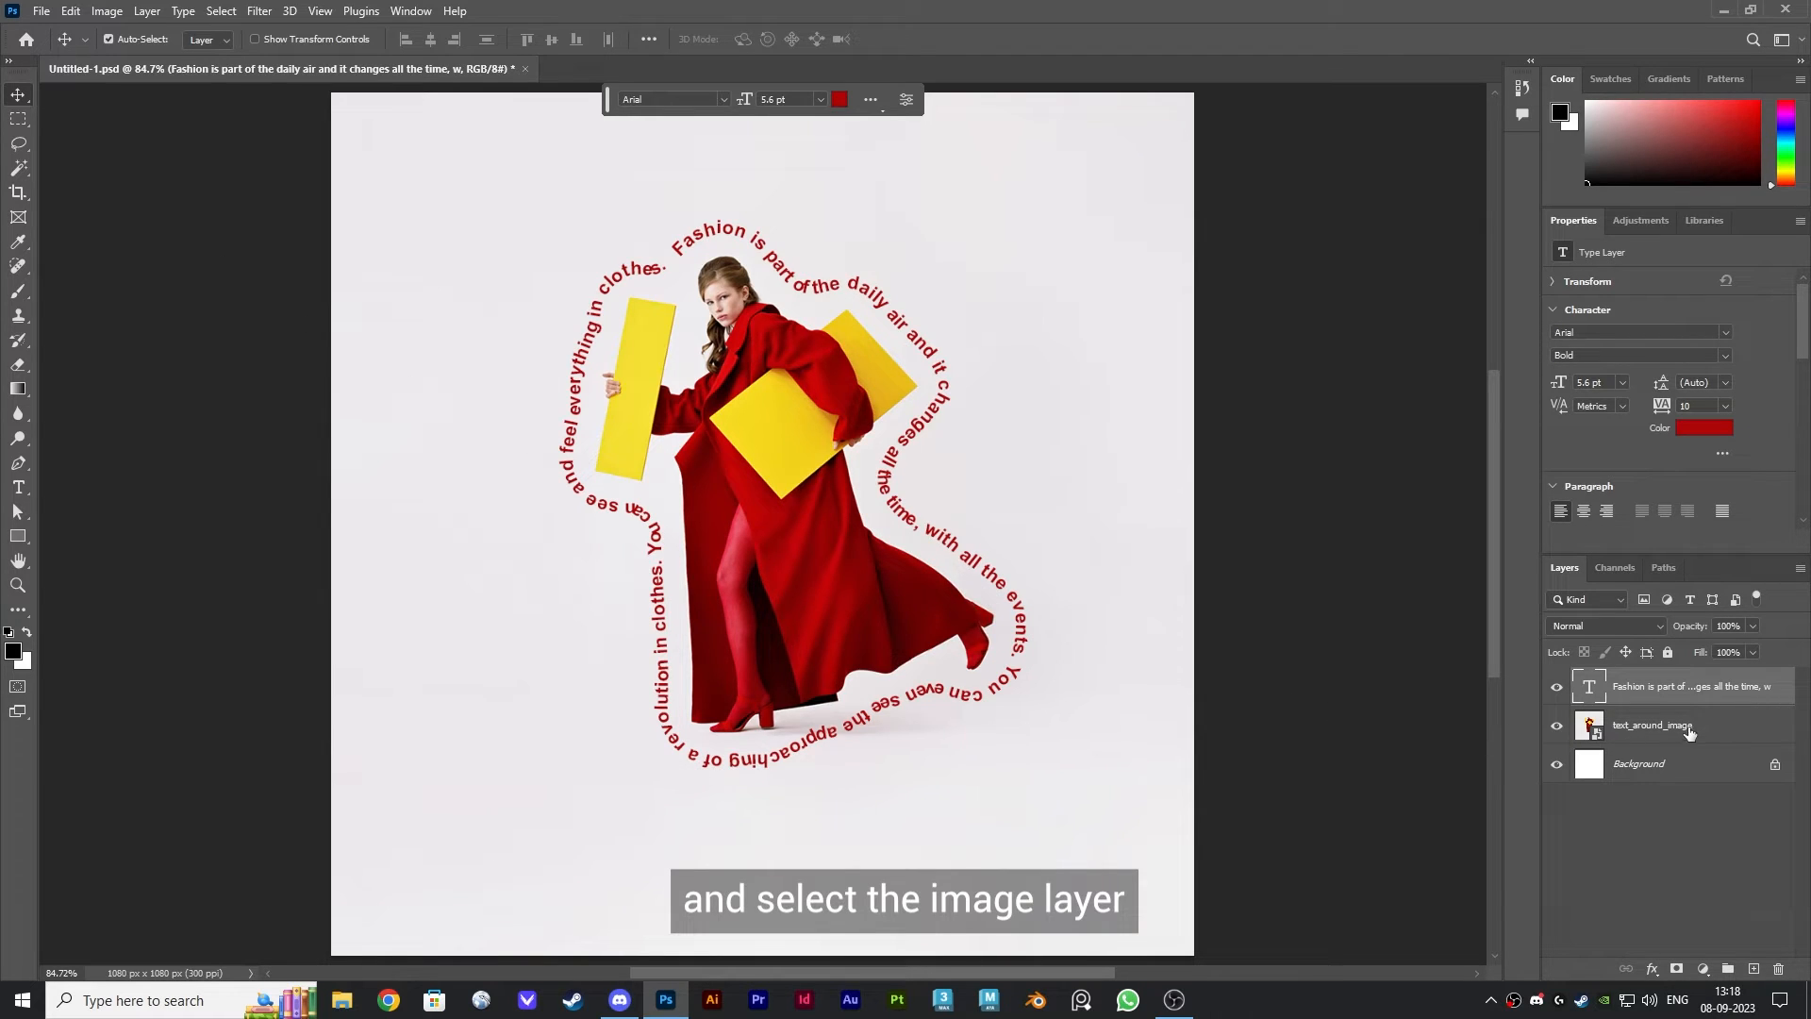
pyautogui.click(1679, 725)
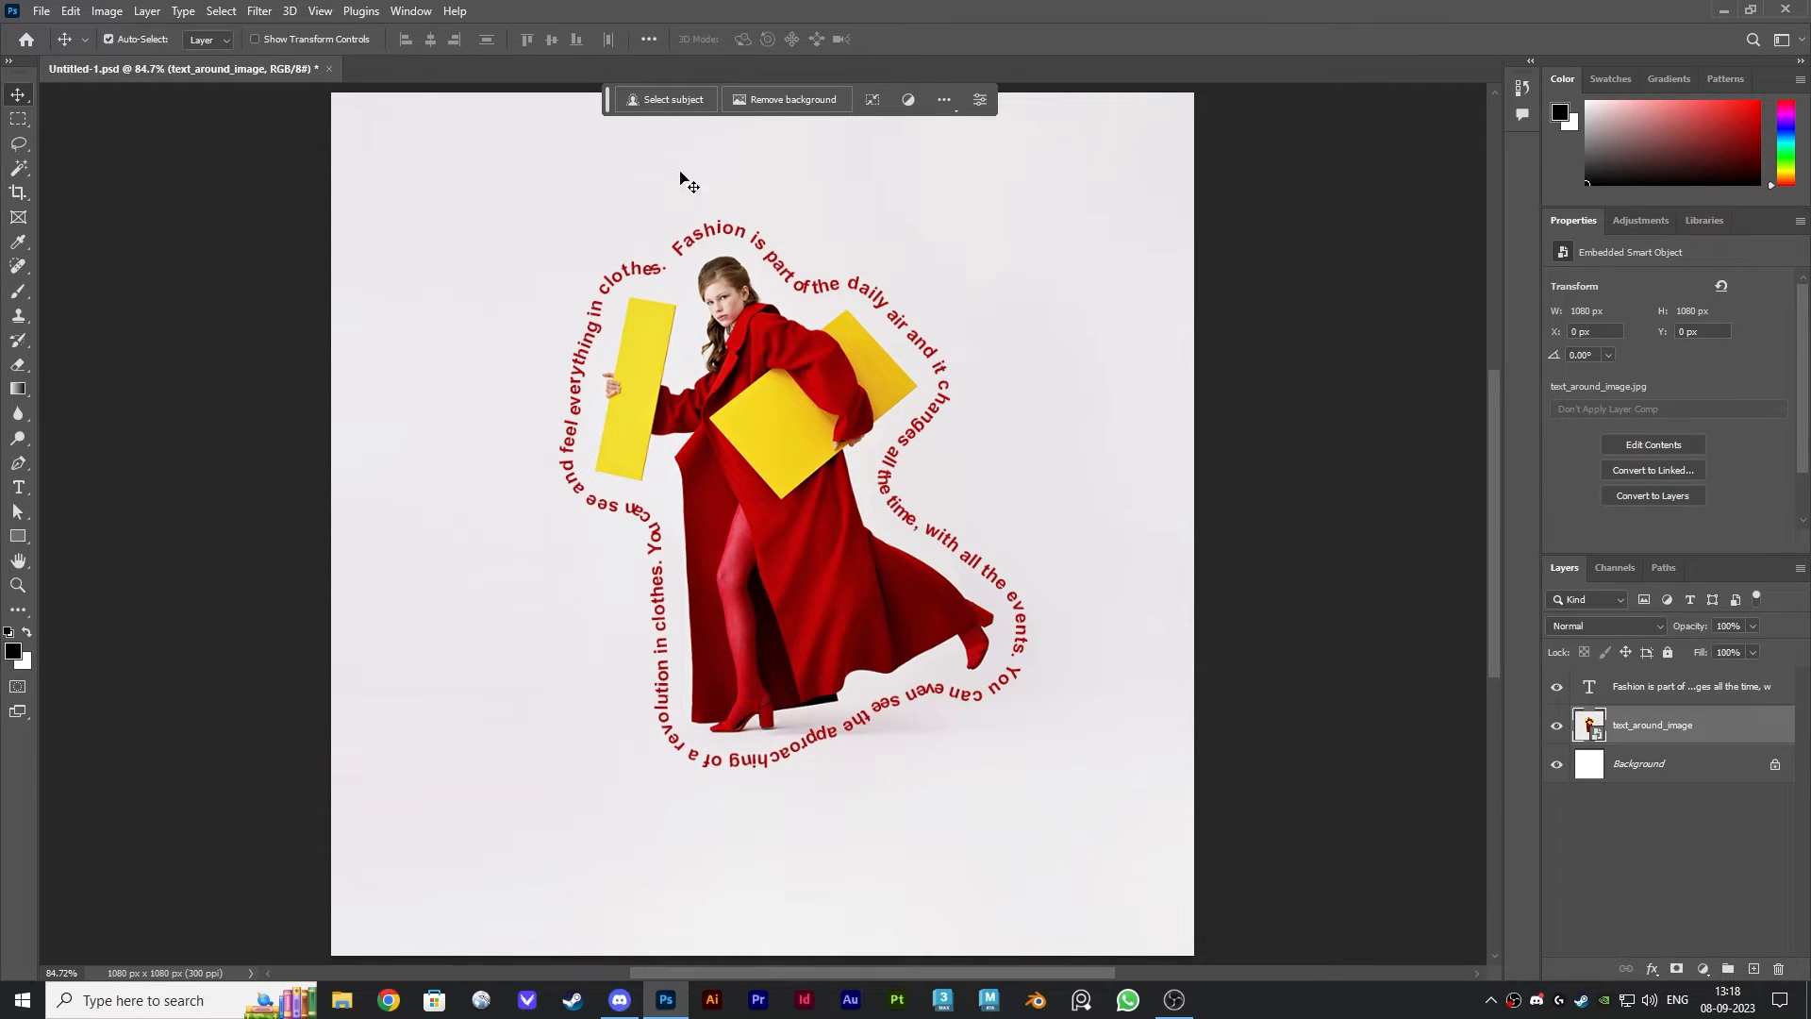
pyautogui.click(664, 98)
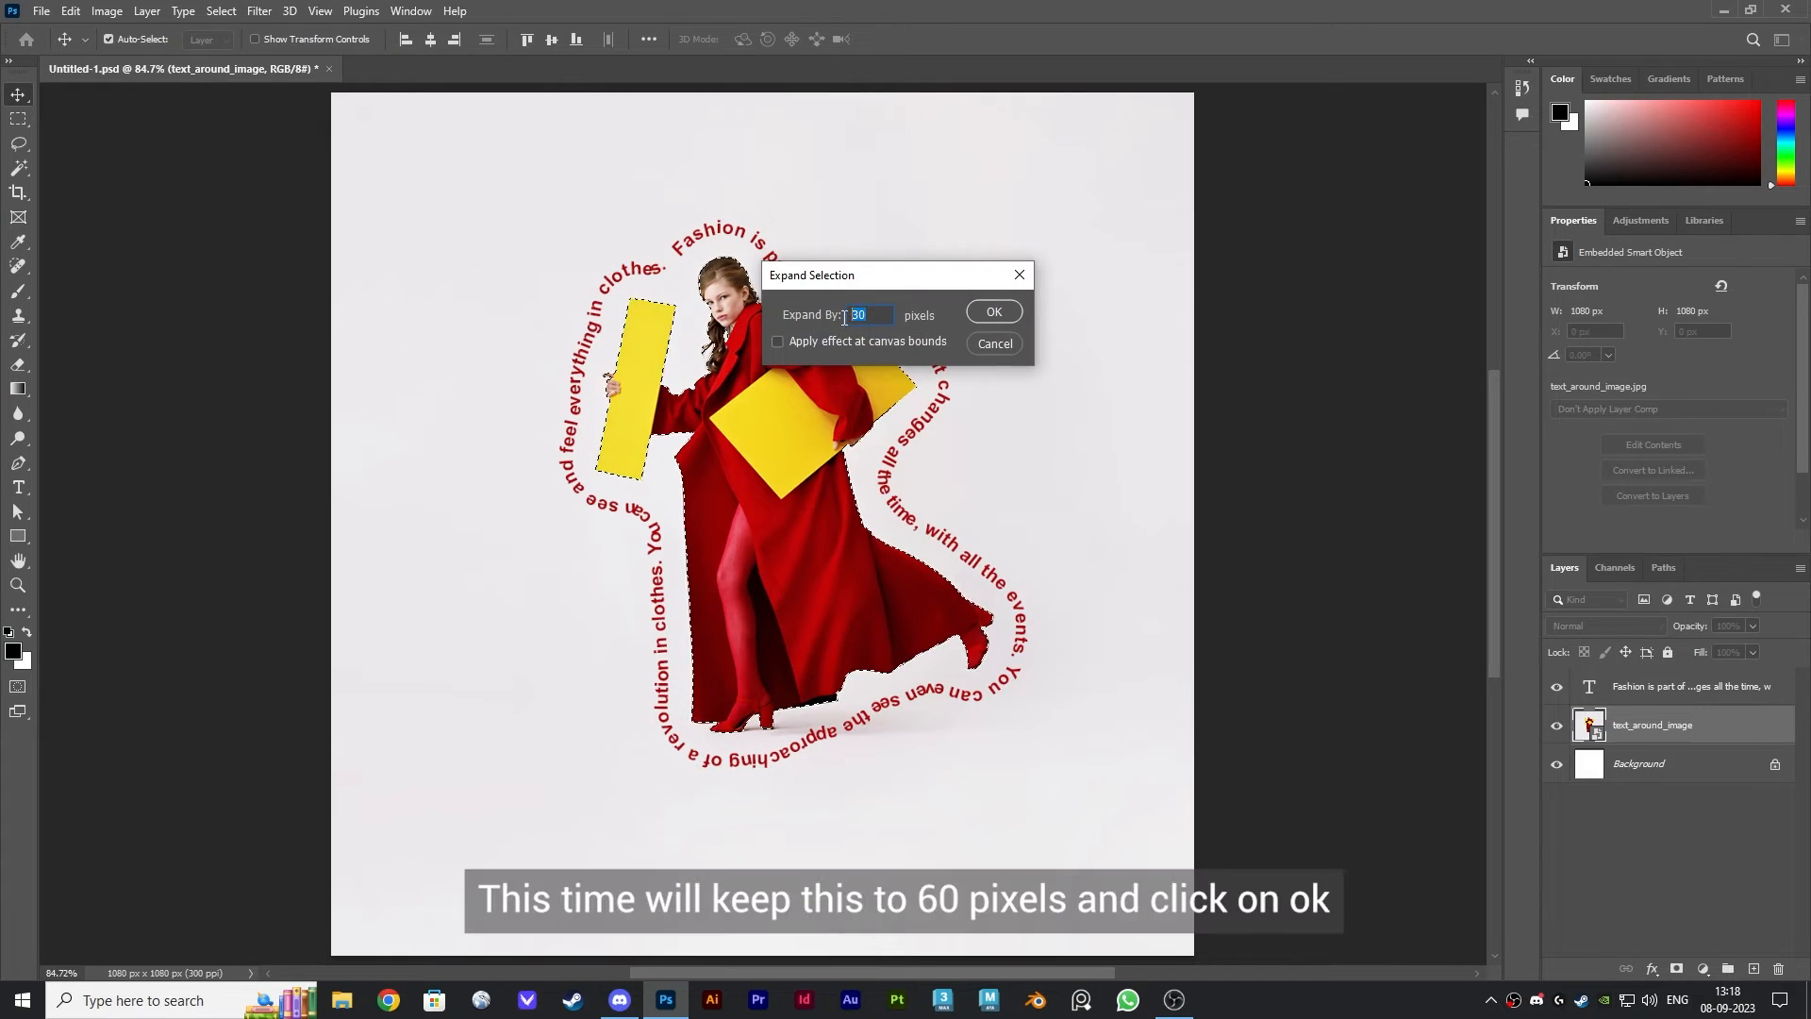
pyautogui.write('60')
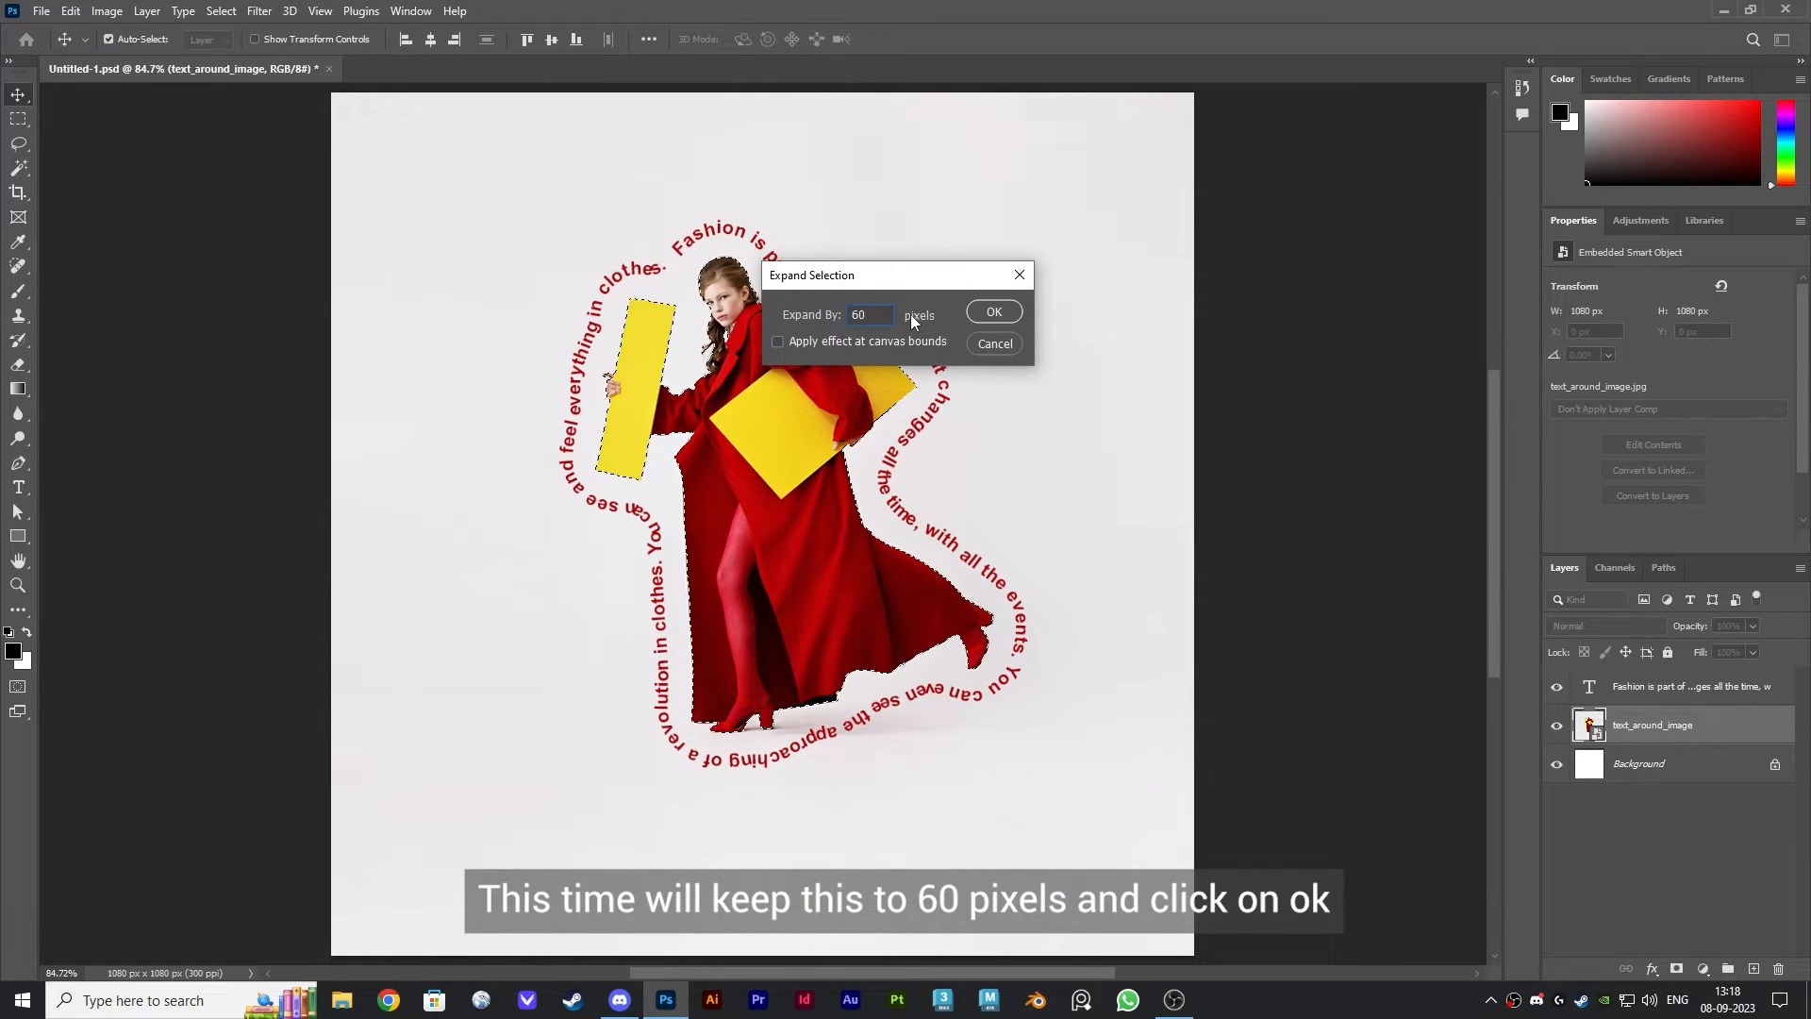
pyautogui.click(994, 311)
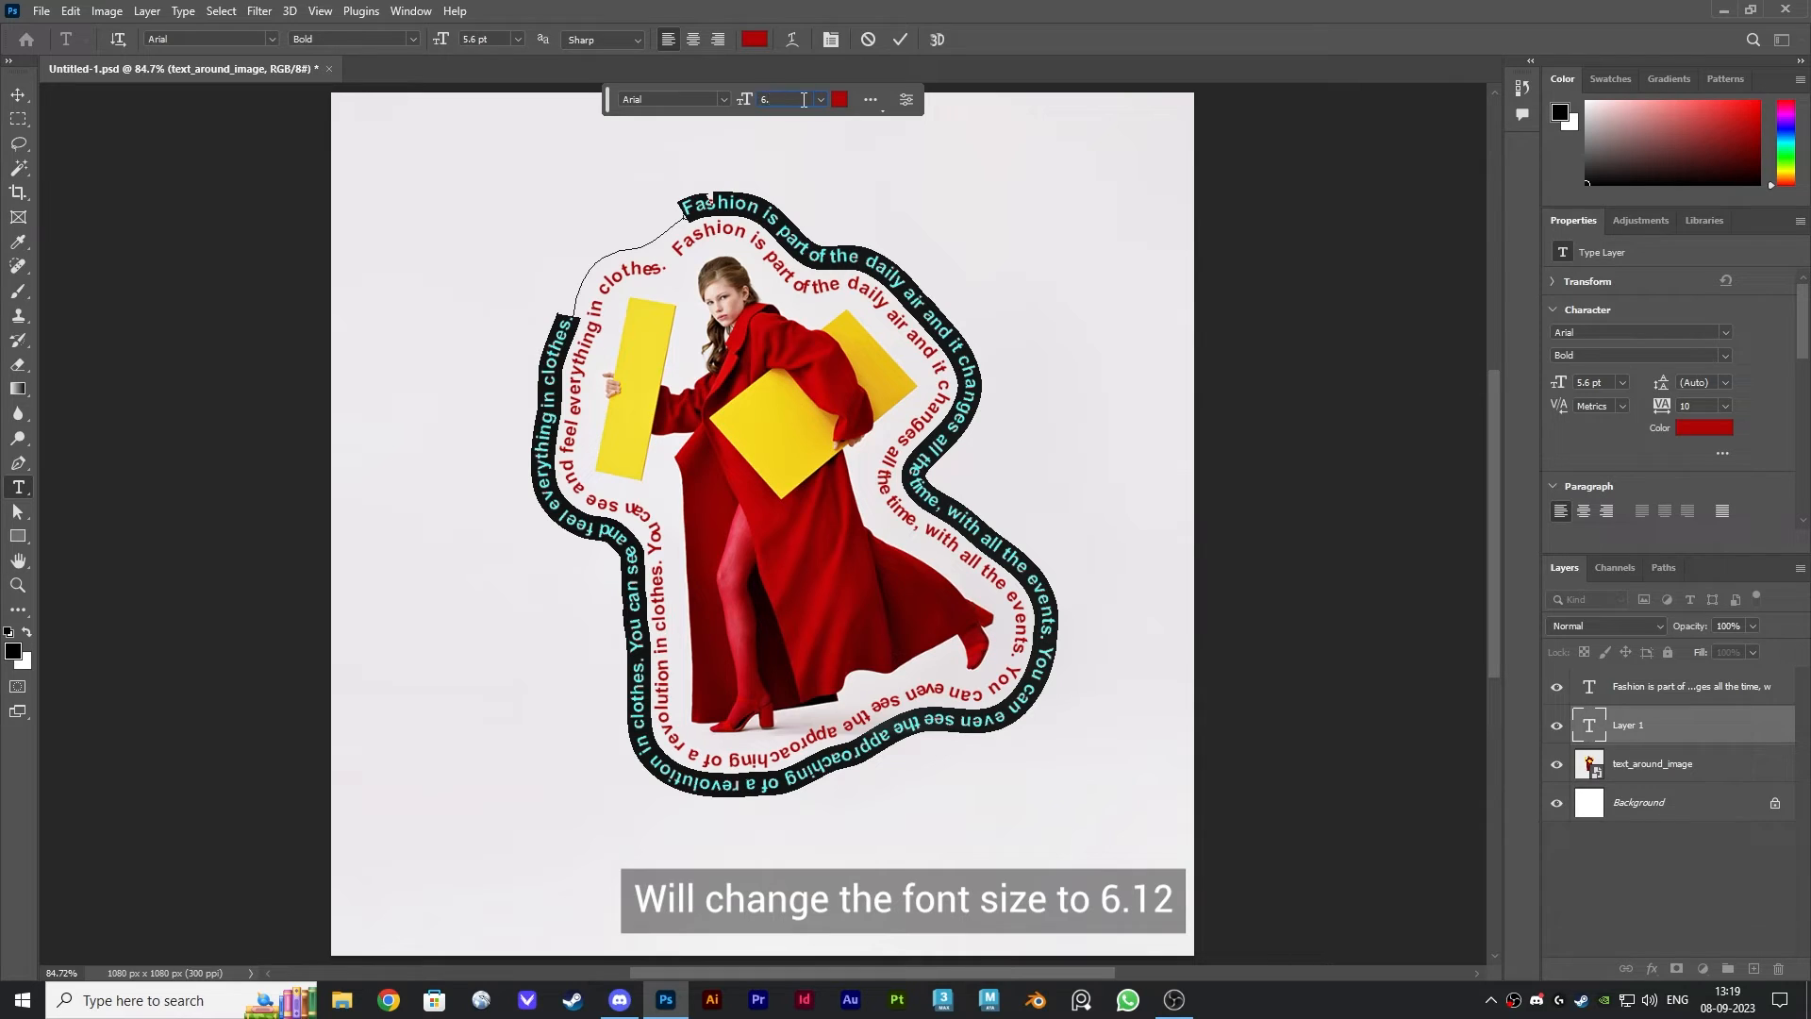
# Enlarge the outer yellow quote ring to 6.12 pt and finish editing the text.
pyautogui.write('6.12 pt')
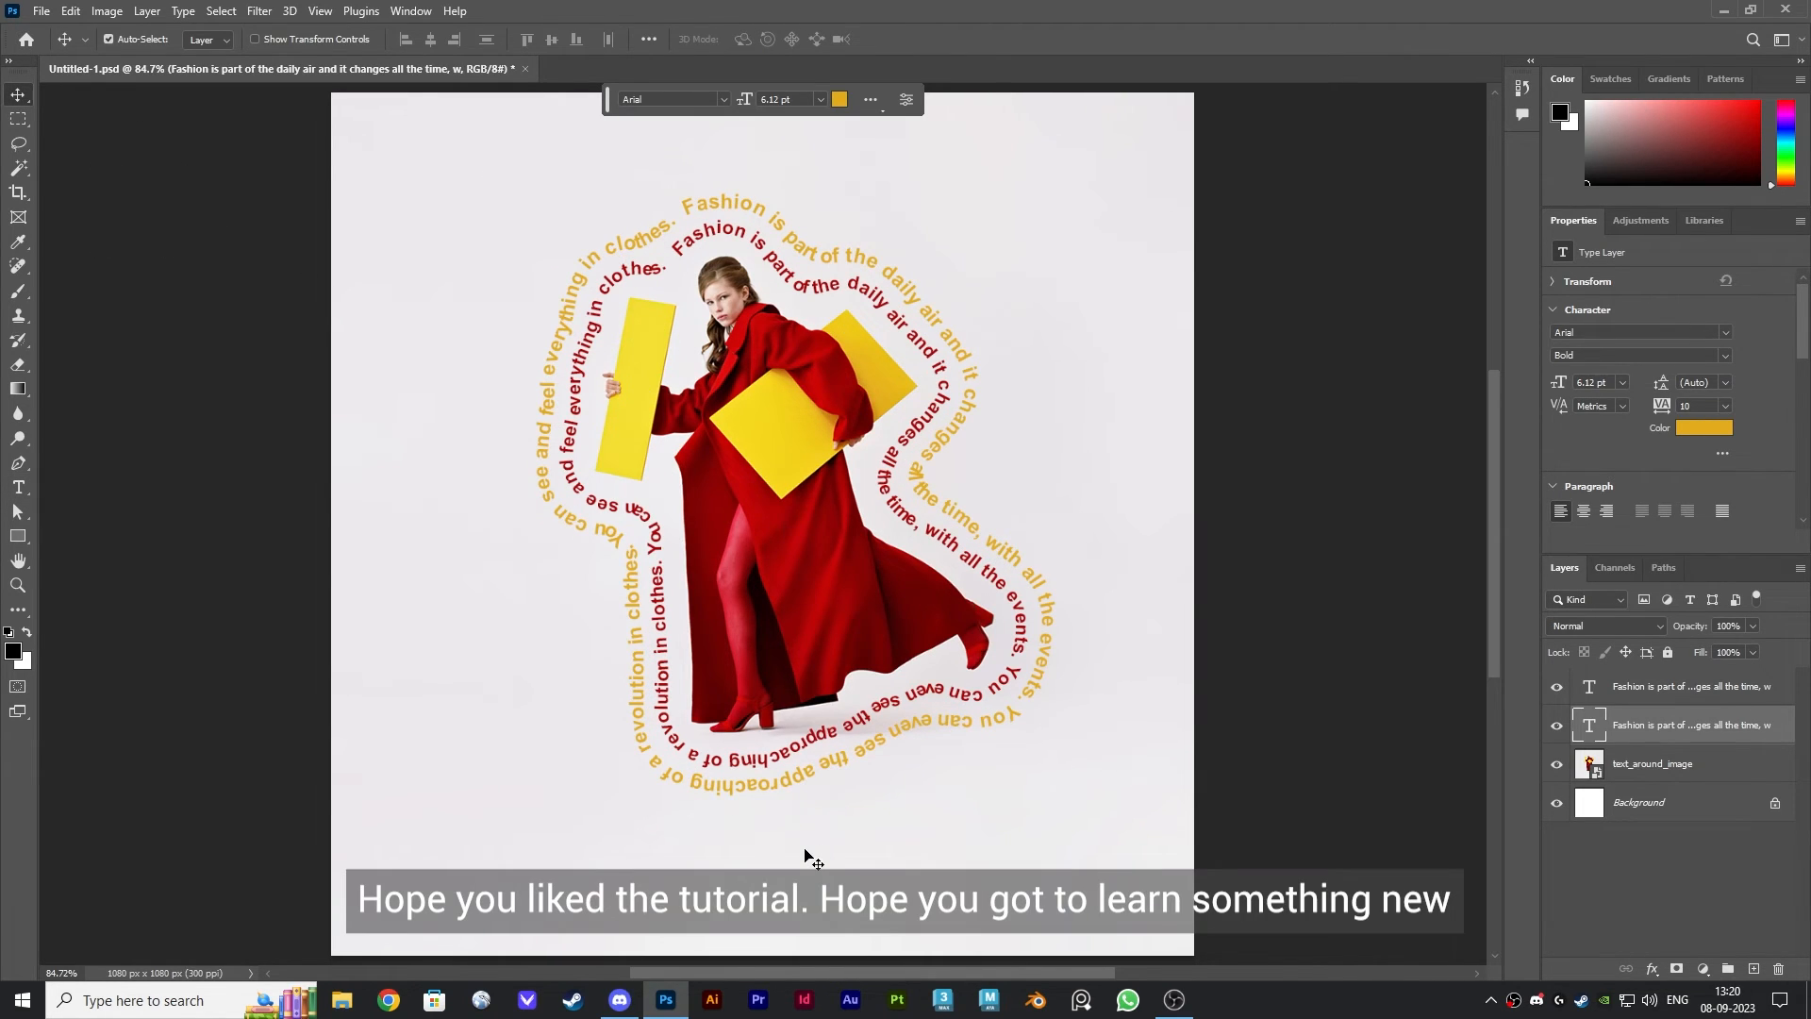
pyautogui.click(1652, 762)
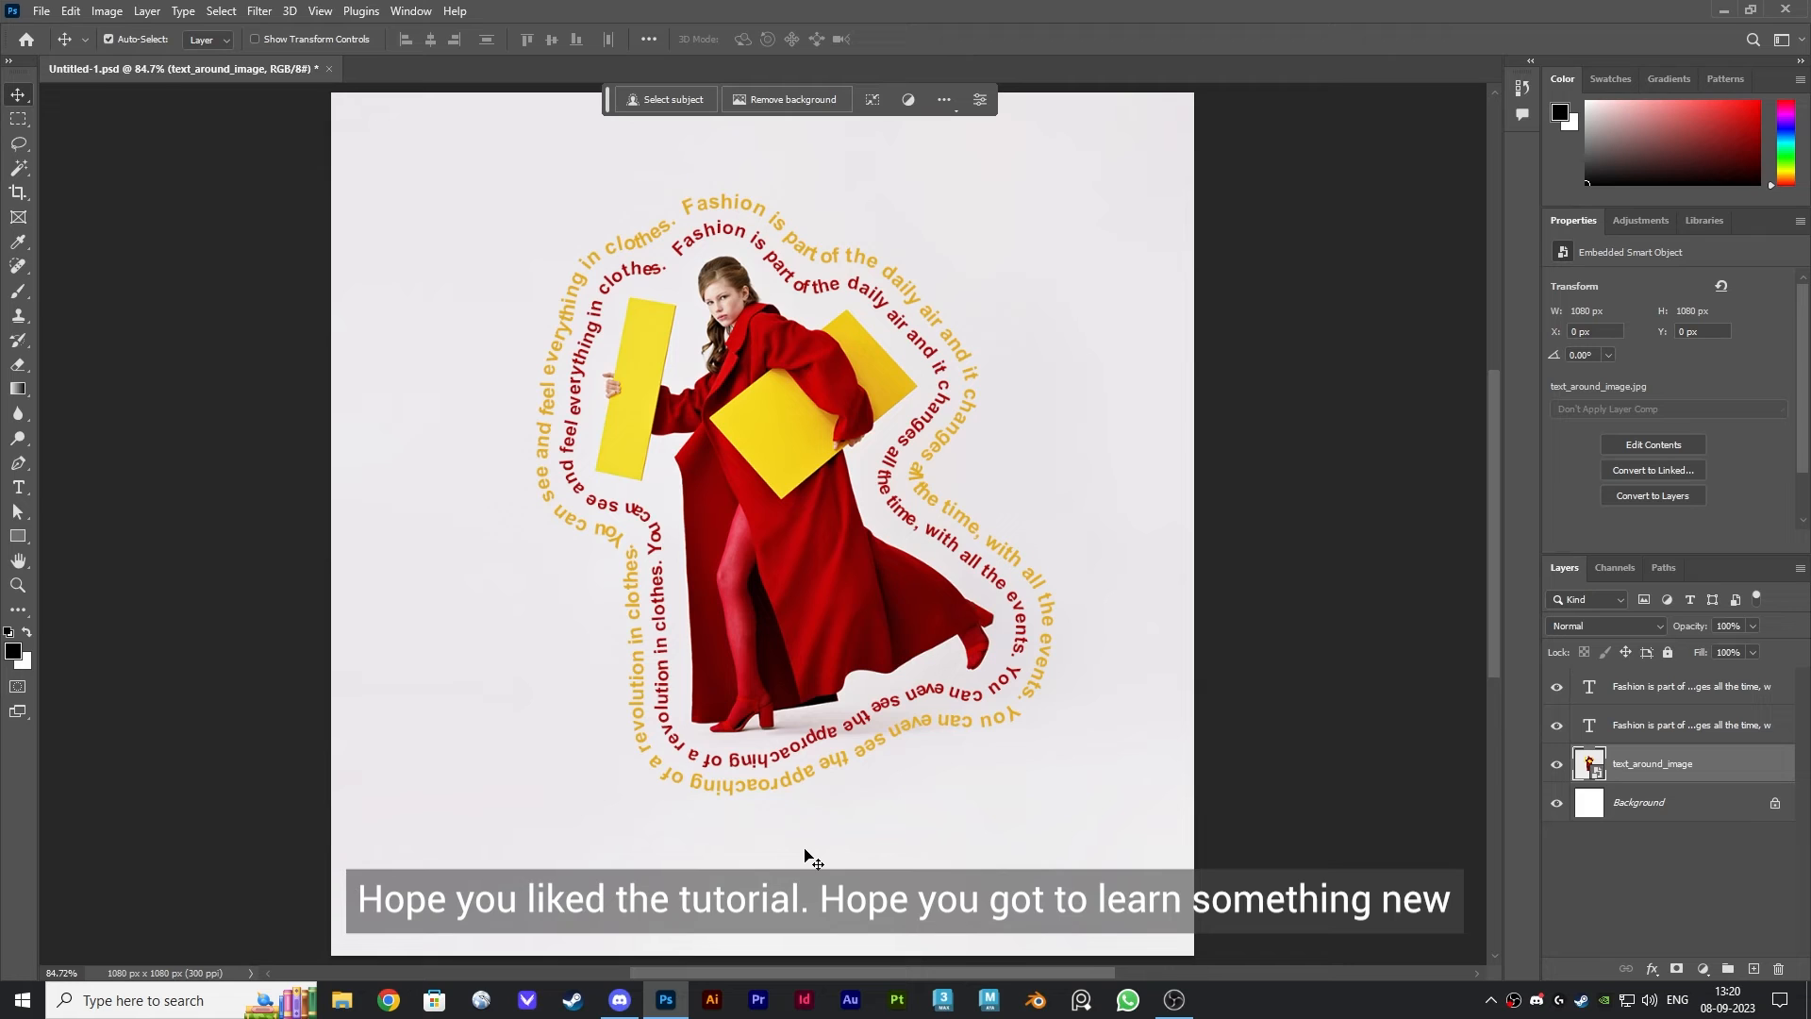